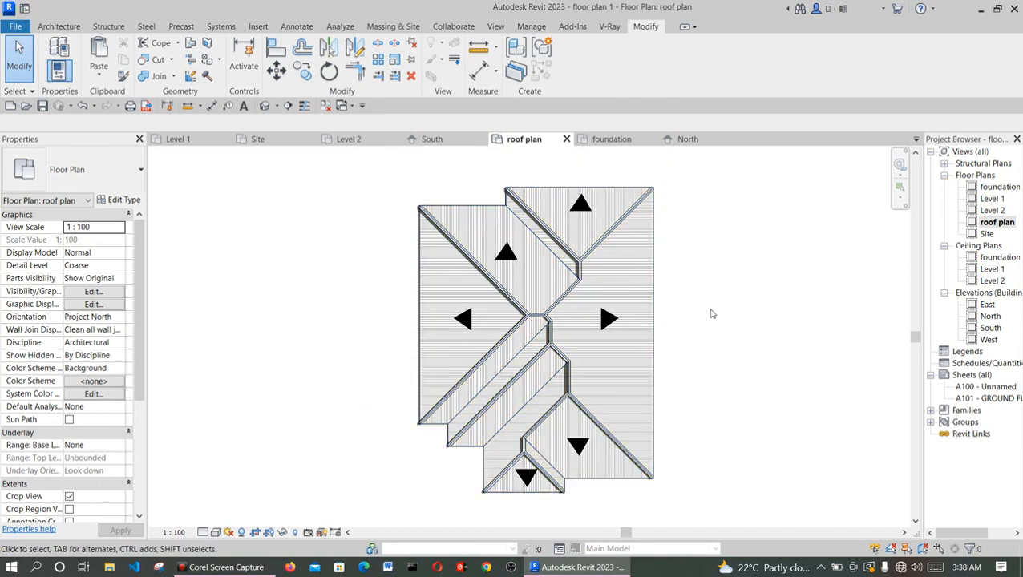
mouse_move(738, 340)
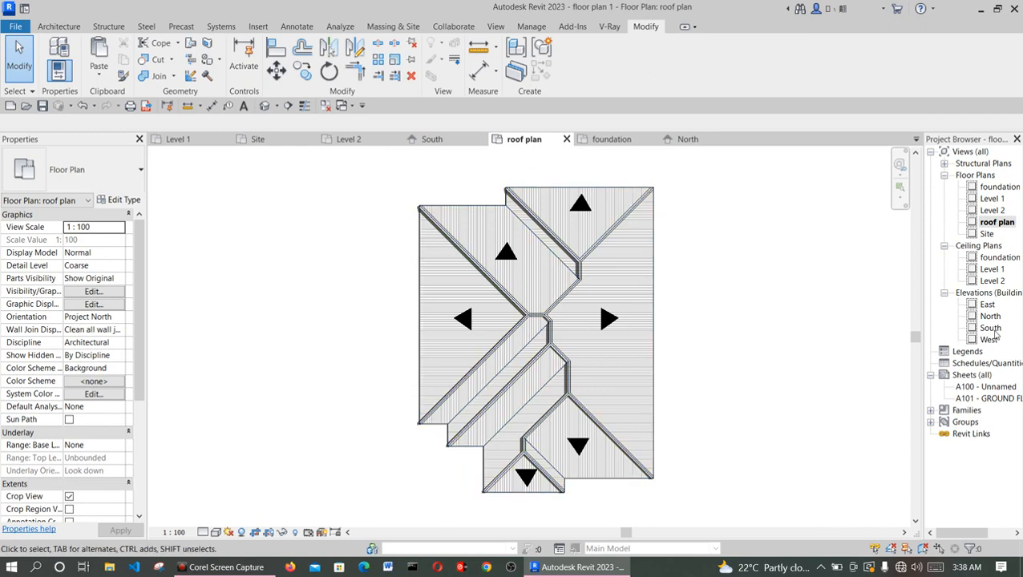
Open the South elevation showing Level 1, Level 2 and the -1000 foundation level.
click(432, 139)
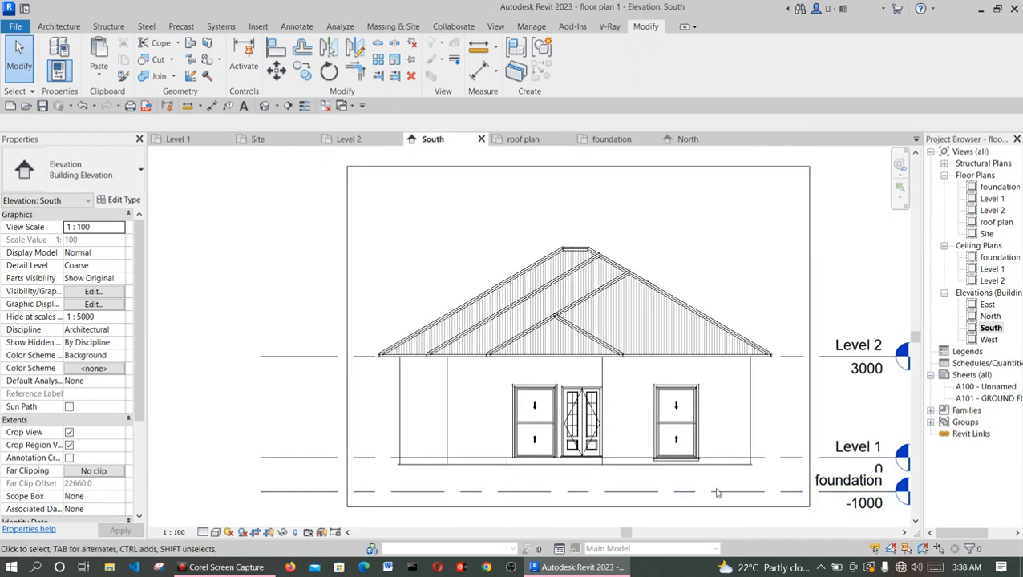
mouse_move(743, 476)
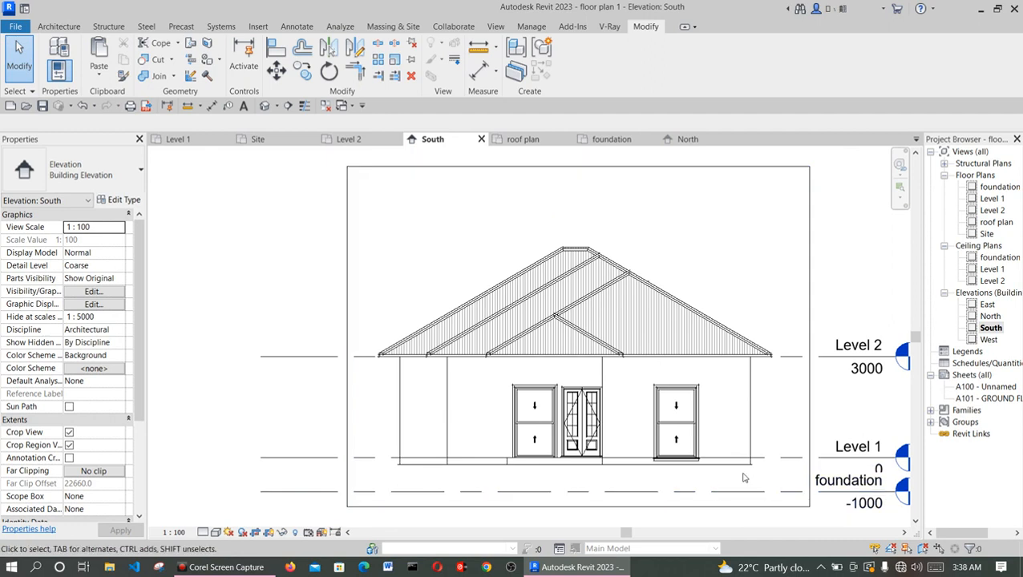
mouse_move(427, 480)
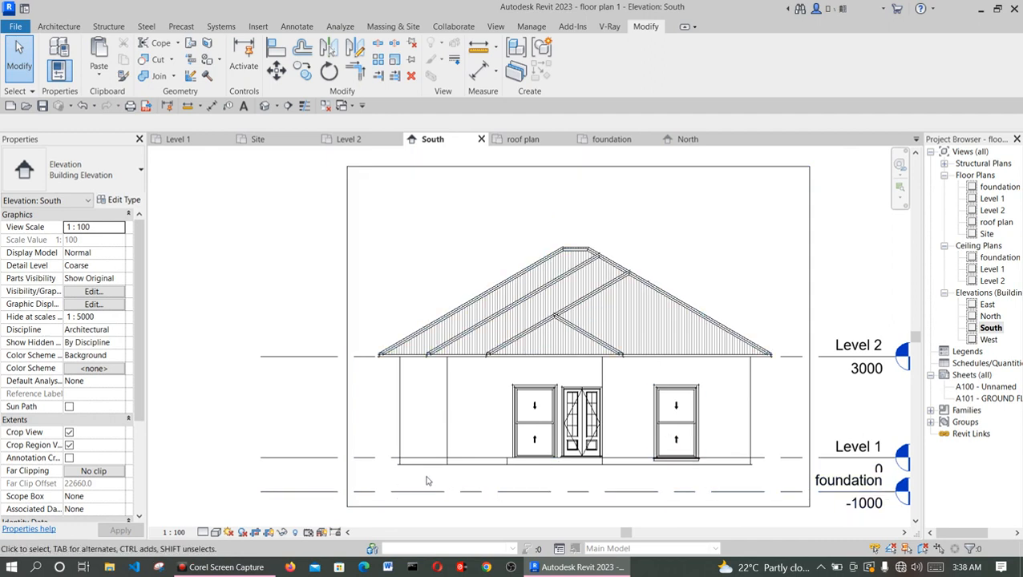
click(691, 235)
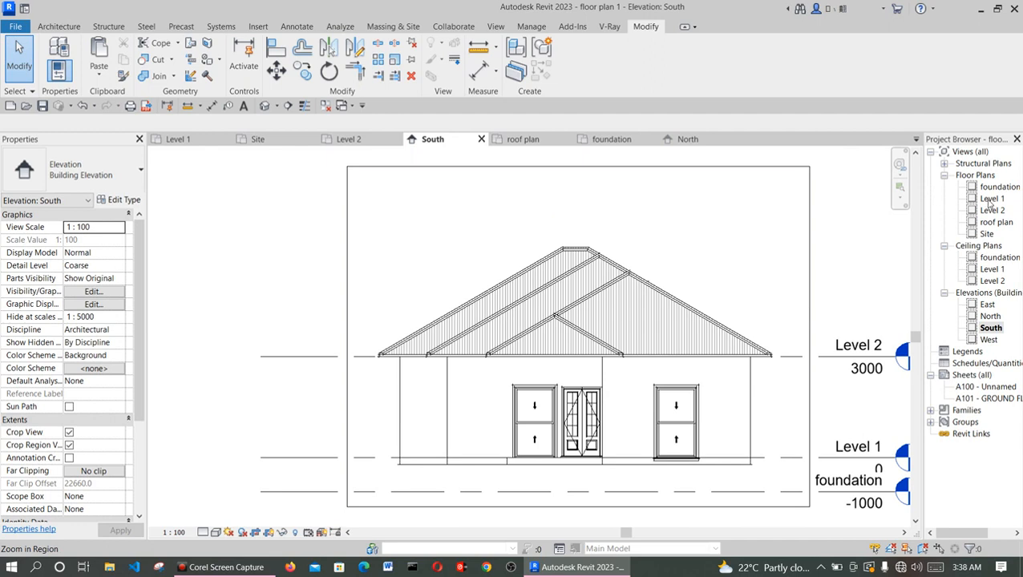
On the Level 1 plan, select all 26 visible walls and copy them.
double_click(981, 197)
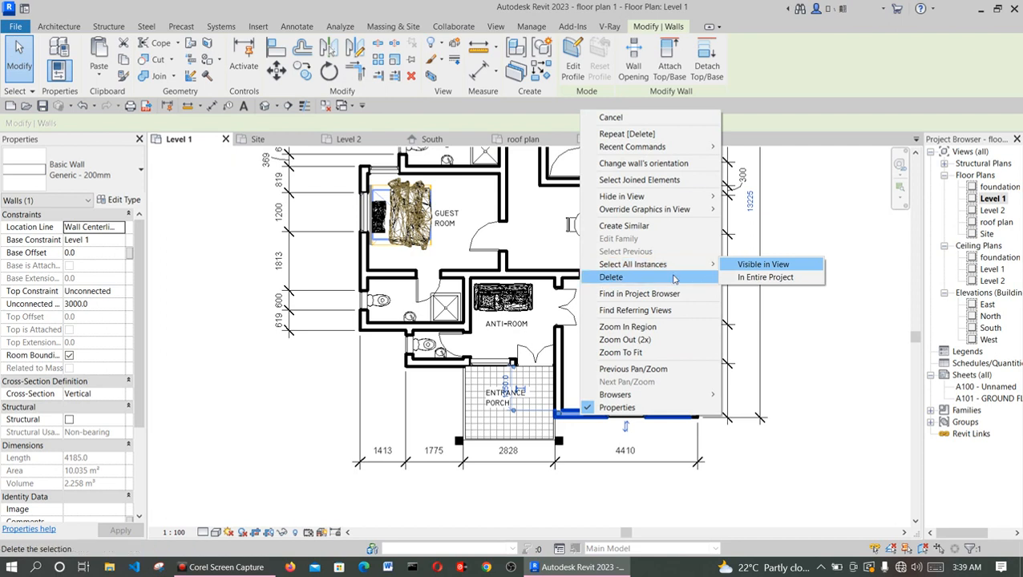
click(762, 264)
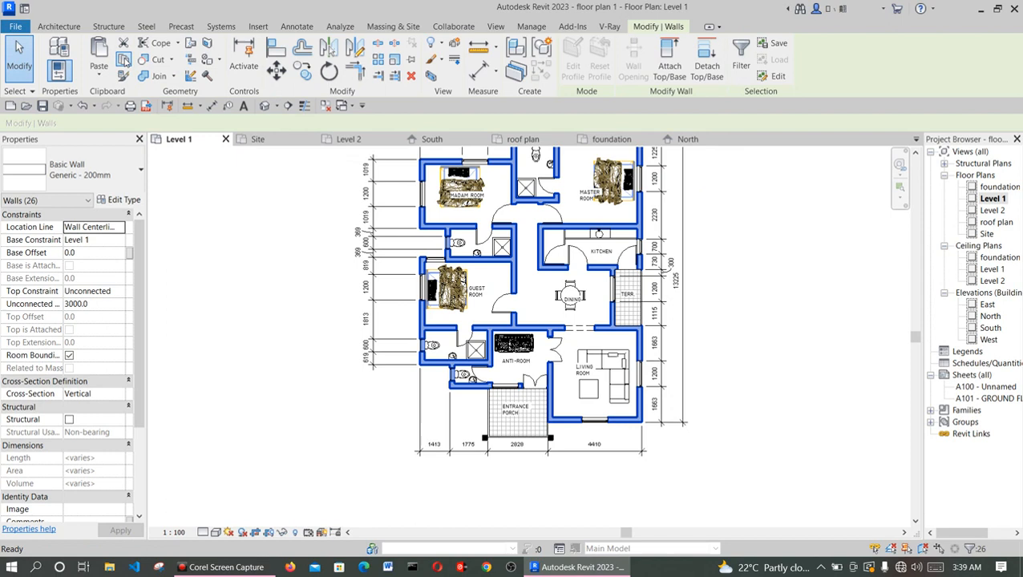
click(989, 185)
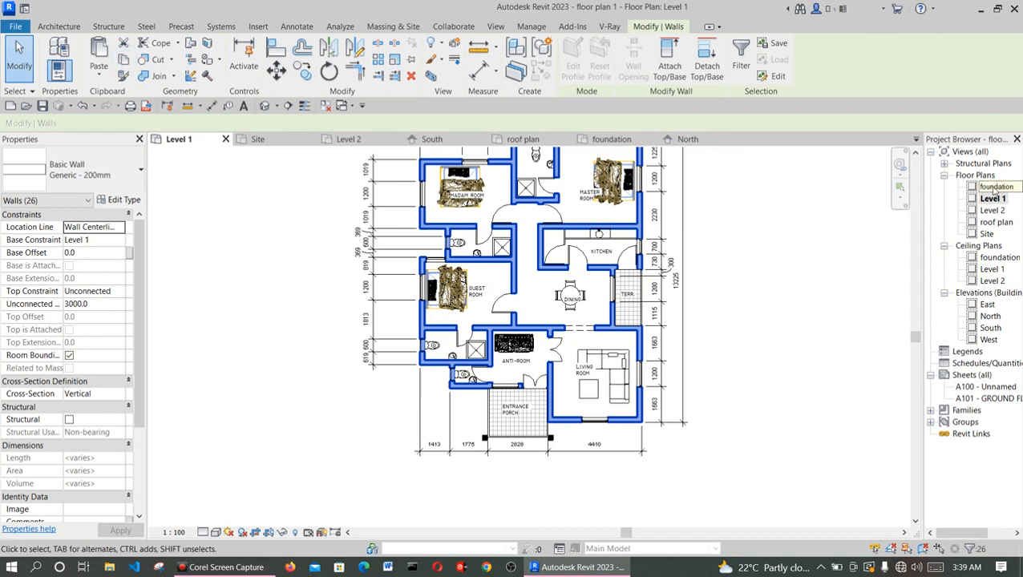
Paste the copied walls onto the foundation level with Aligned to Selected Levels.
double_click(996, 186)
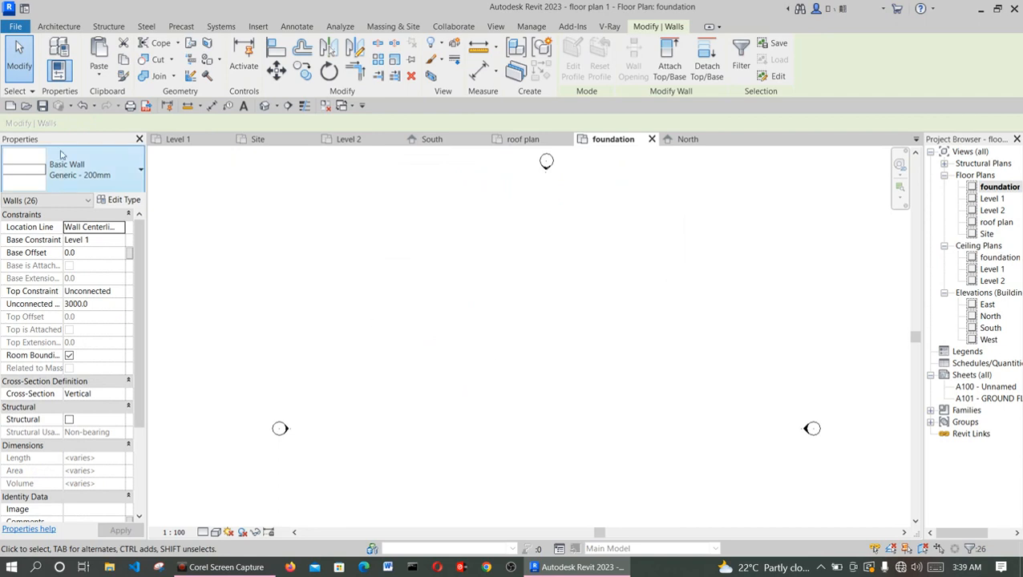
click(78, 56)
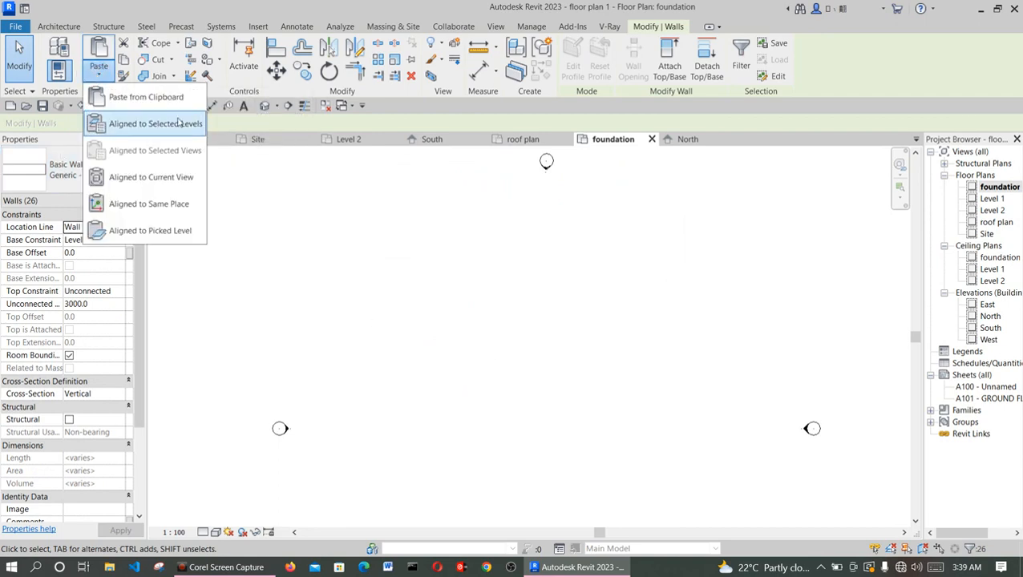
mouse_move(153, 124)
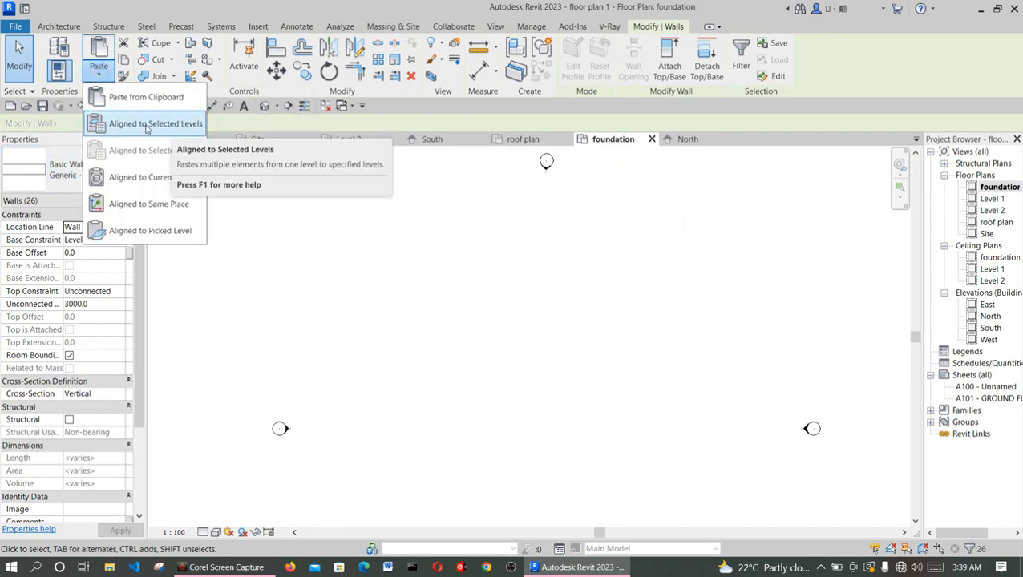
mouse_move(163, 177)
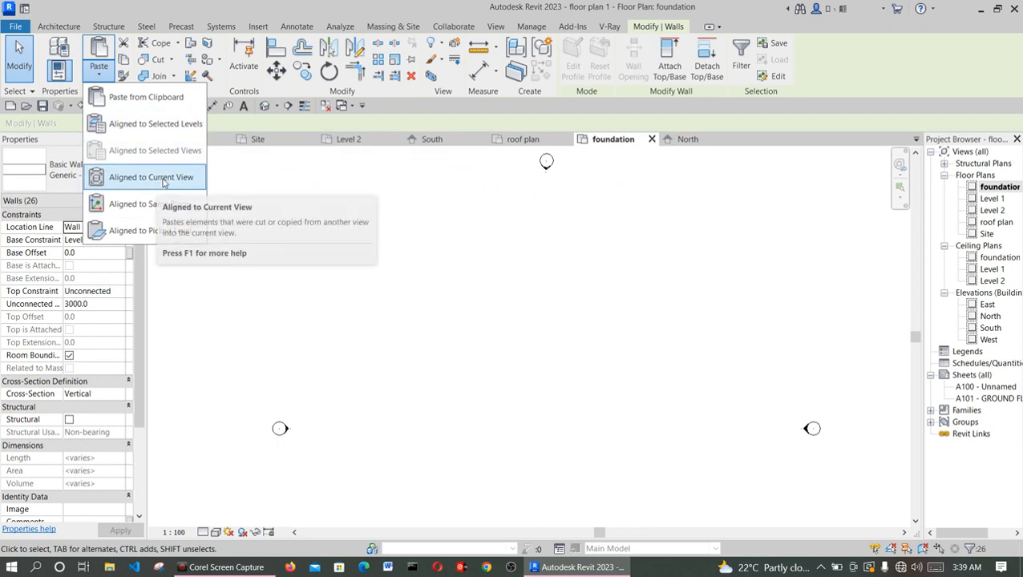
mouse_move(156, 123)
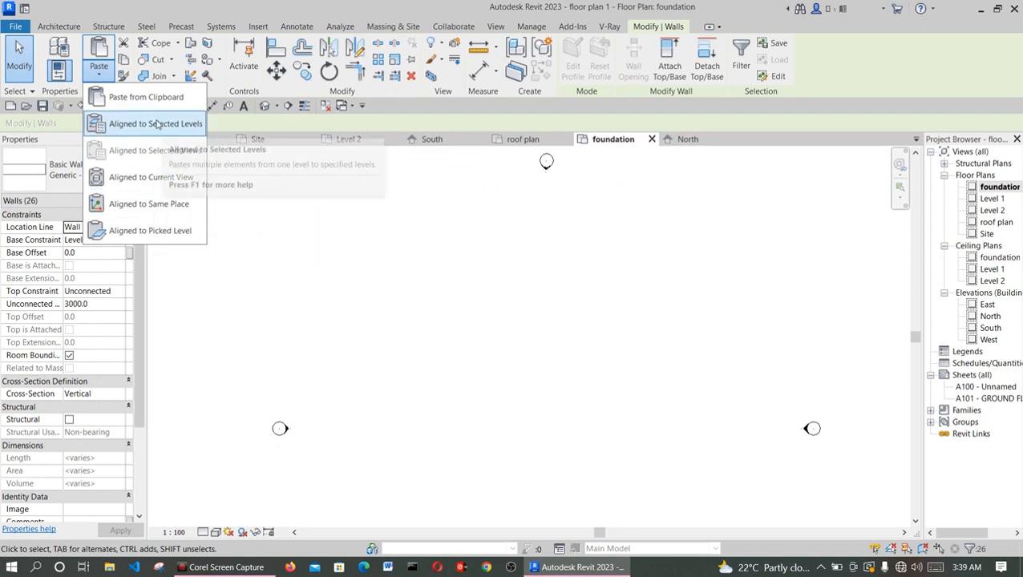
mouse_move(151, 176)
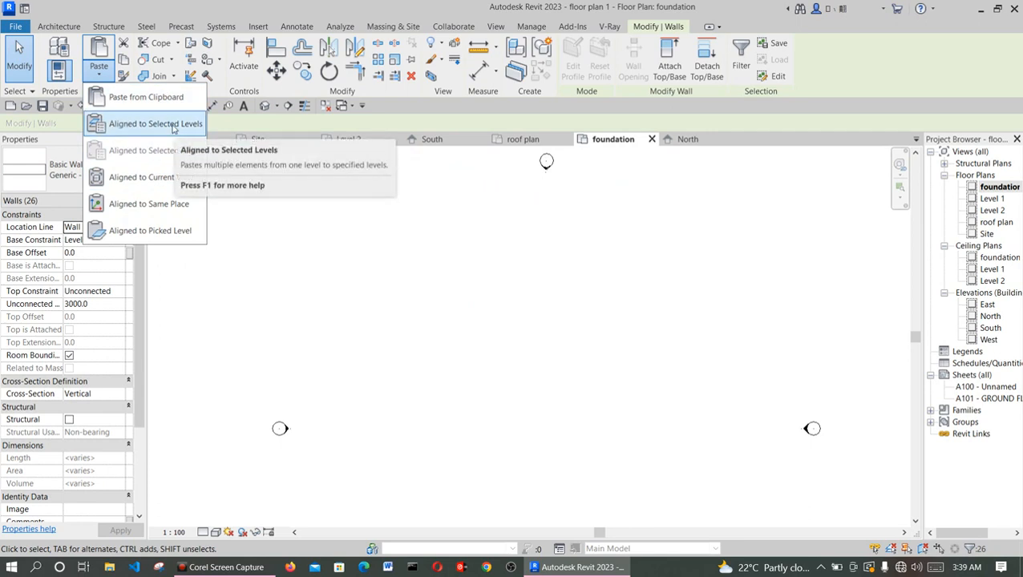
mouse_move(148, 203)
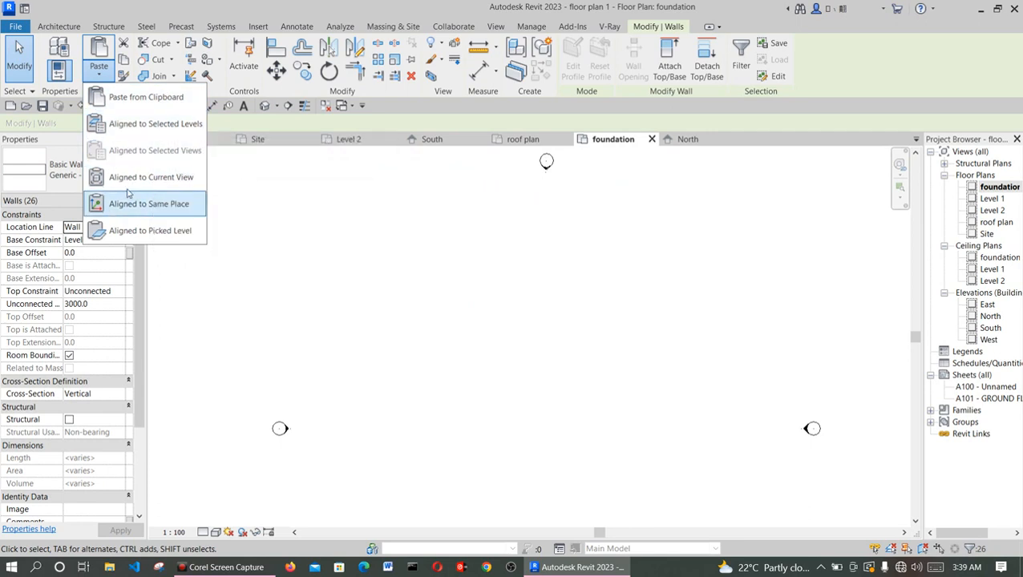
mouse_move(156, 125)
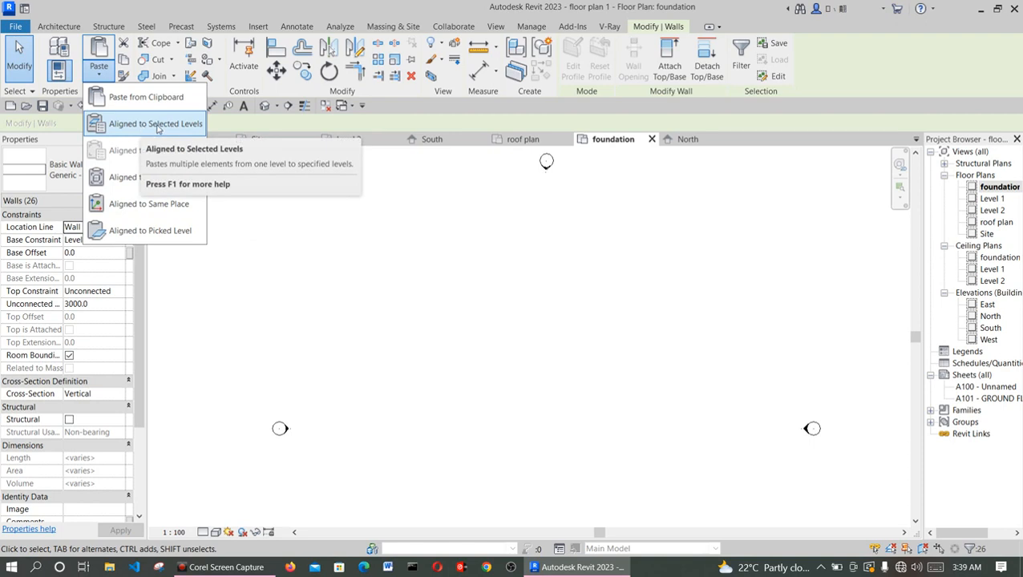
mouse_move(160, 124)
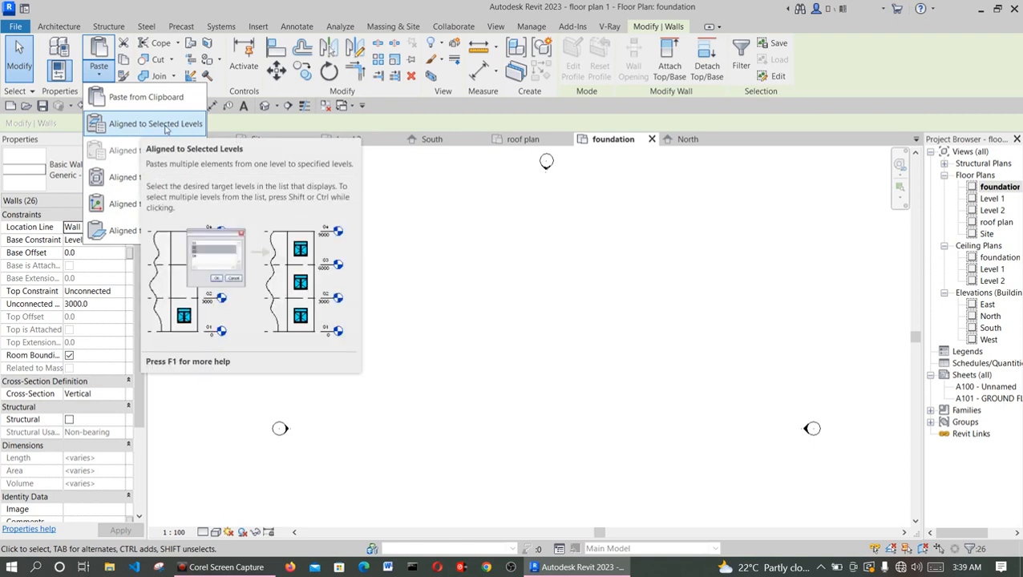
click(155, 124)
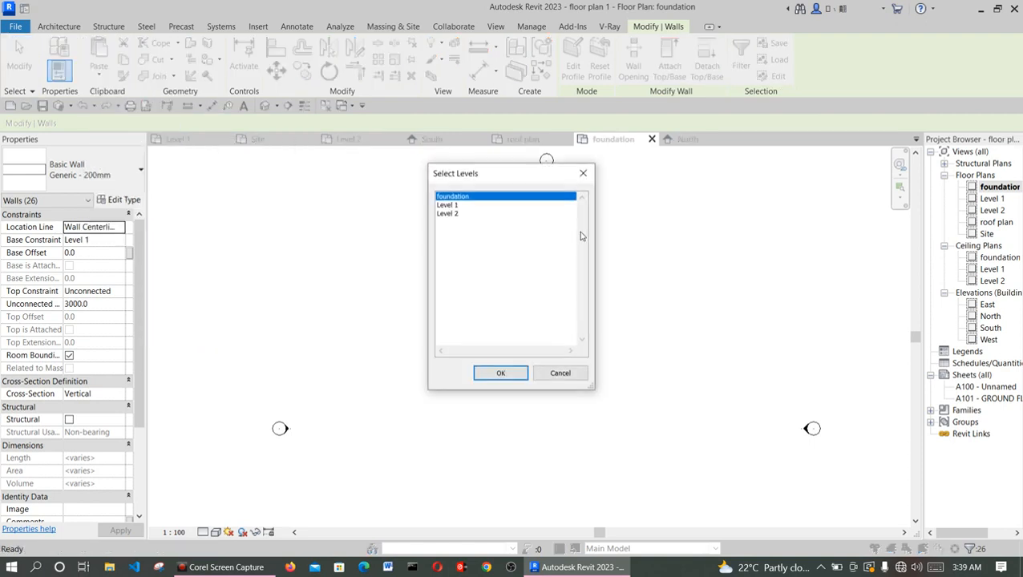
click(500, 373)
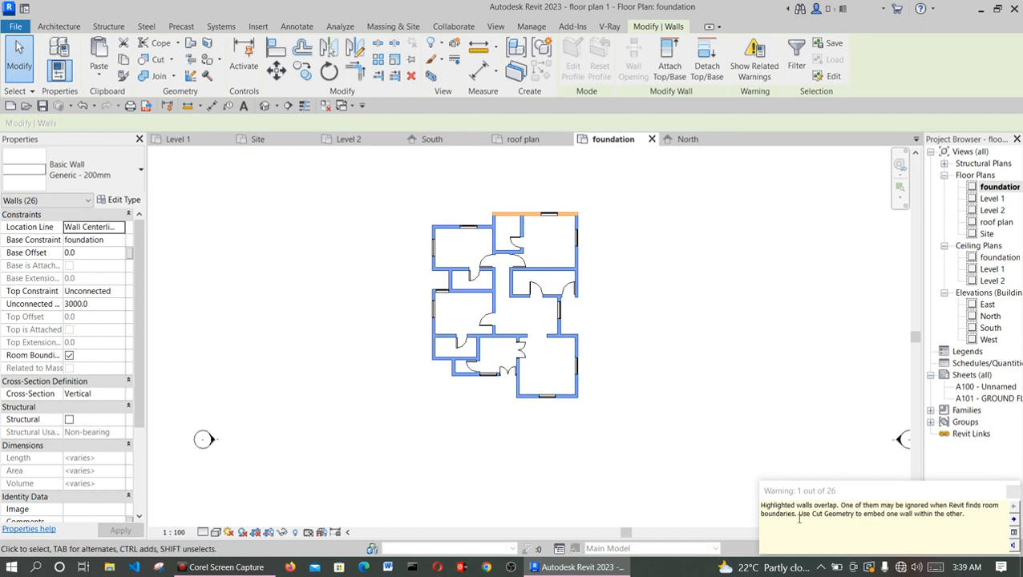
mouse_move(477, 306)
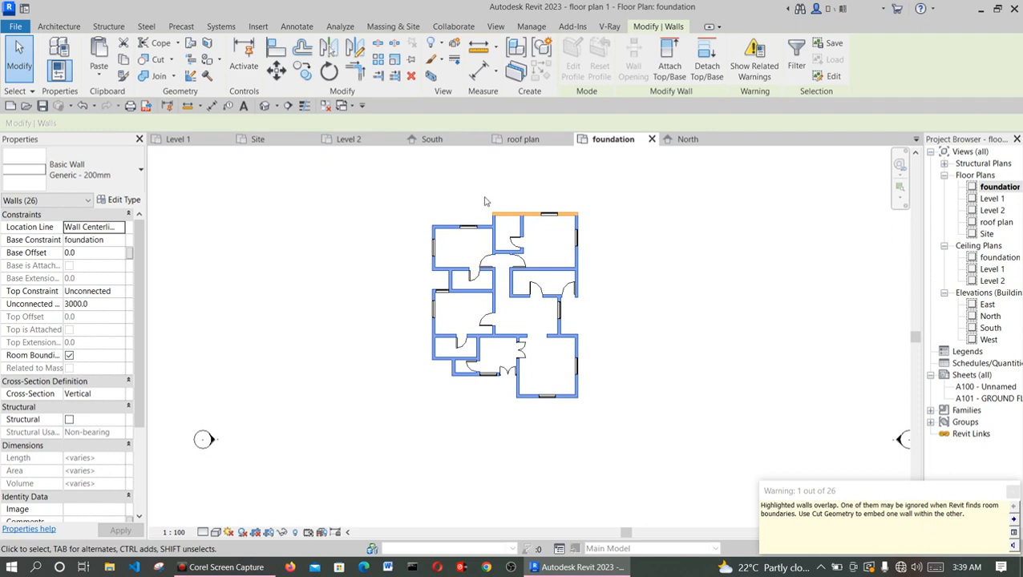
mouse_move(476, 253)
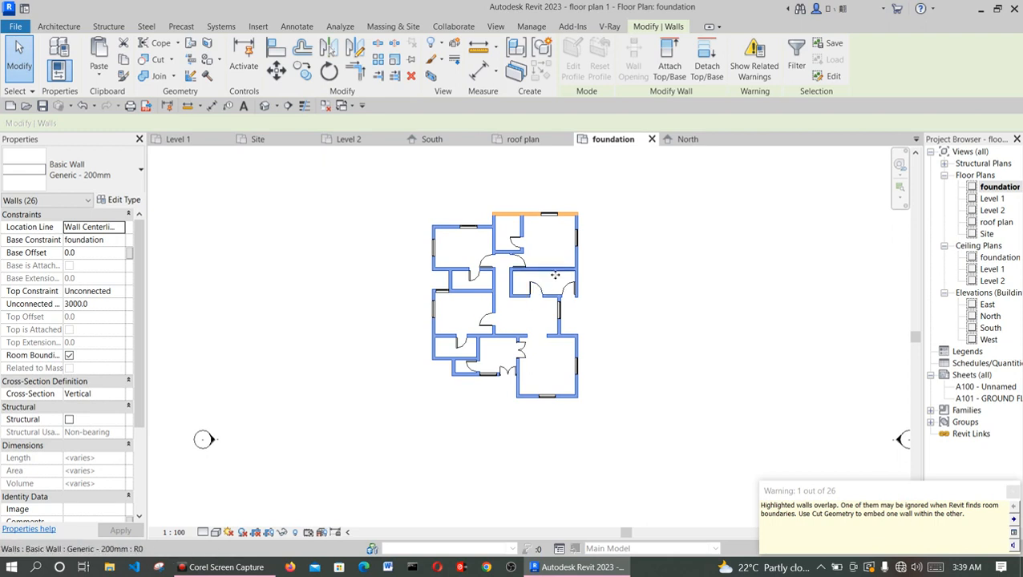
mouse_move(170, 278)
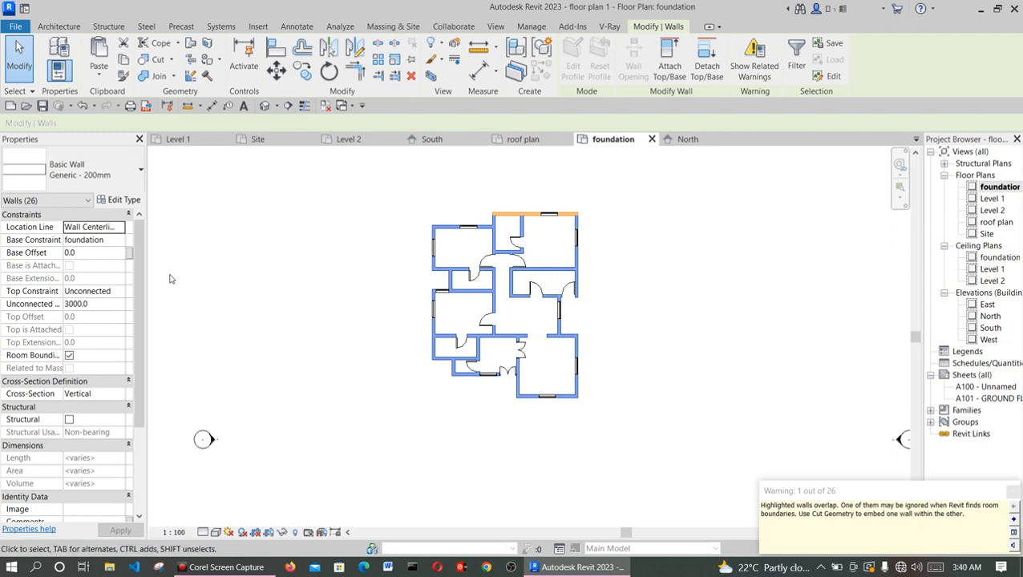
Start editing the selected walls' 3000 mm Unconnected Height in Properties.
click(90, 303)
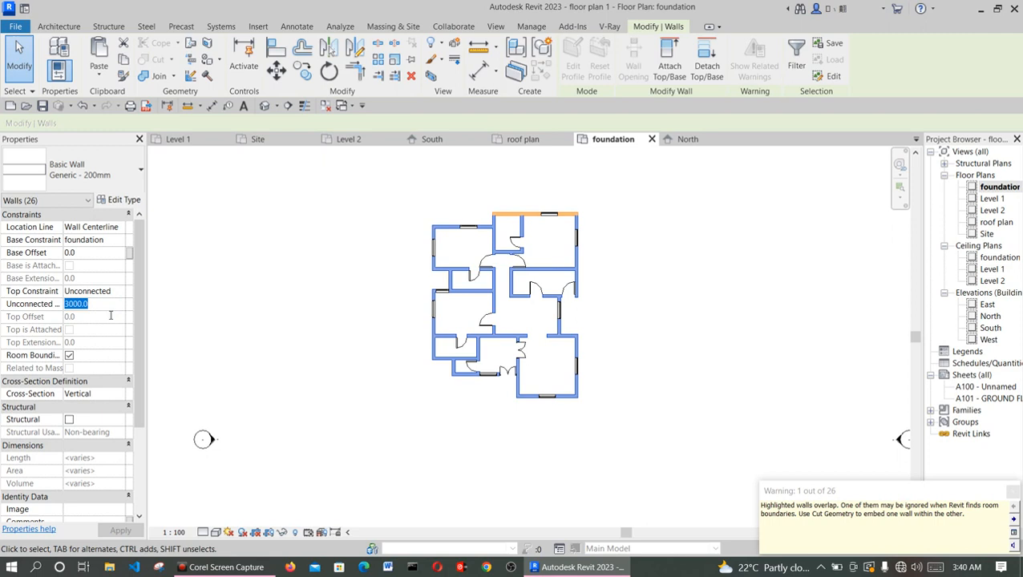
mouse_move(106, 317)
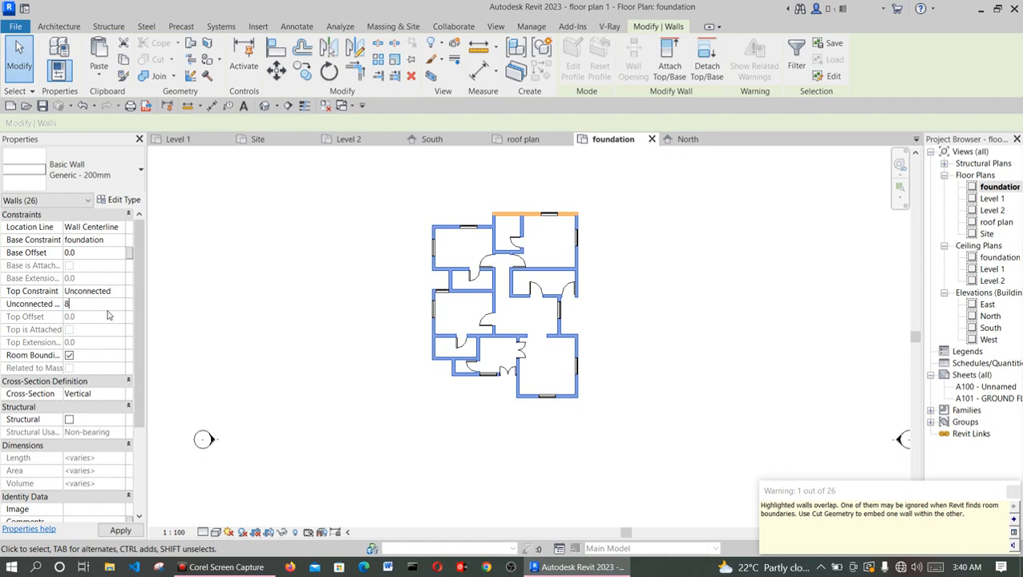
Set Unconnected Height to 800 and delete the instances that can no longer be cut.
text(800.0)
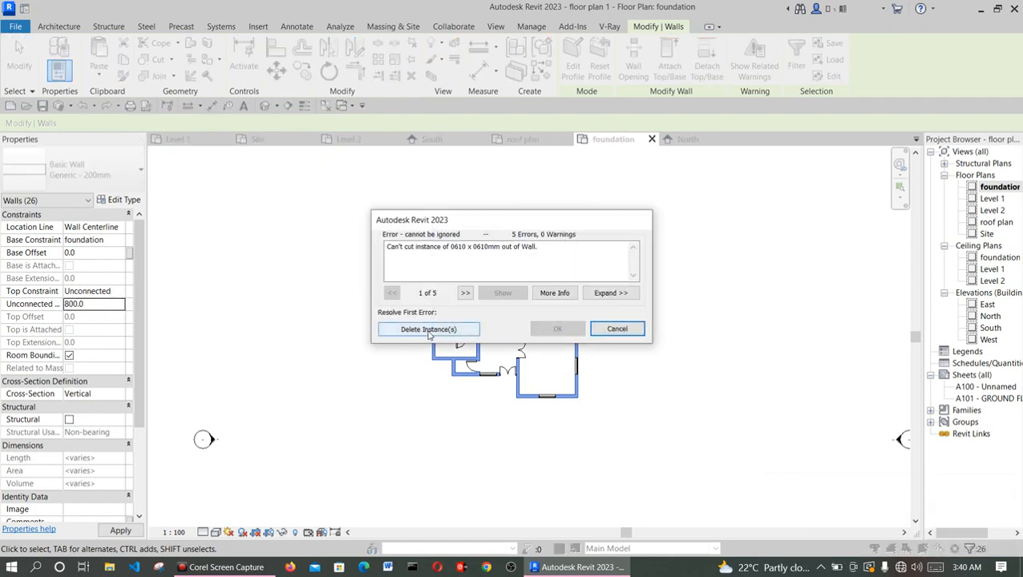
click(428, 329)
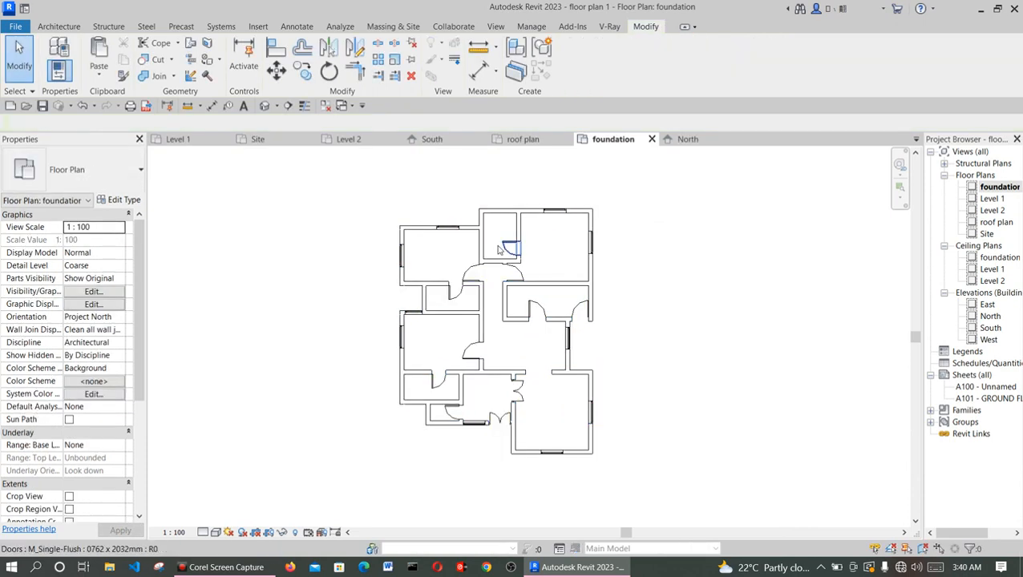
Delete all visible 0762 single-flush doors, then select every visible 0915 door.
right_click(505, 244)
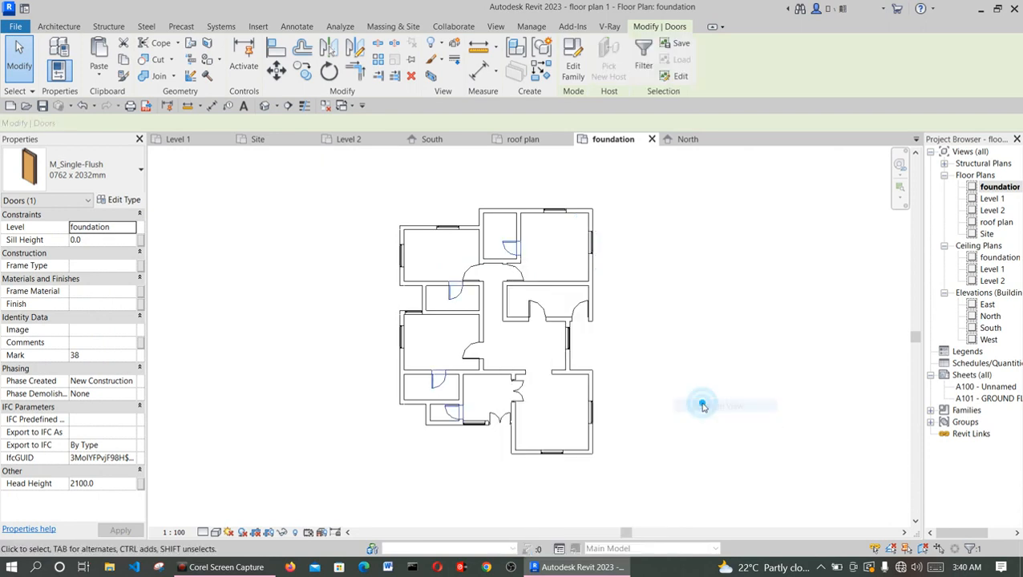
click(702, 404)
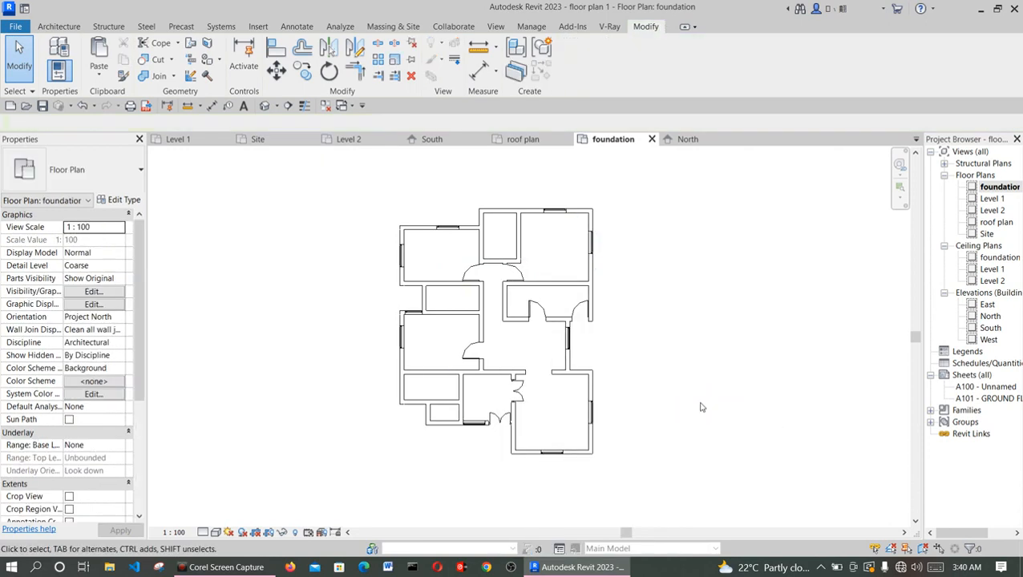
click(533, 306)
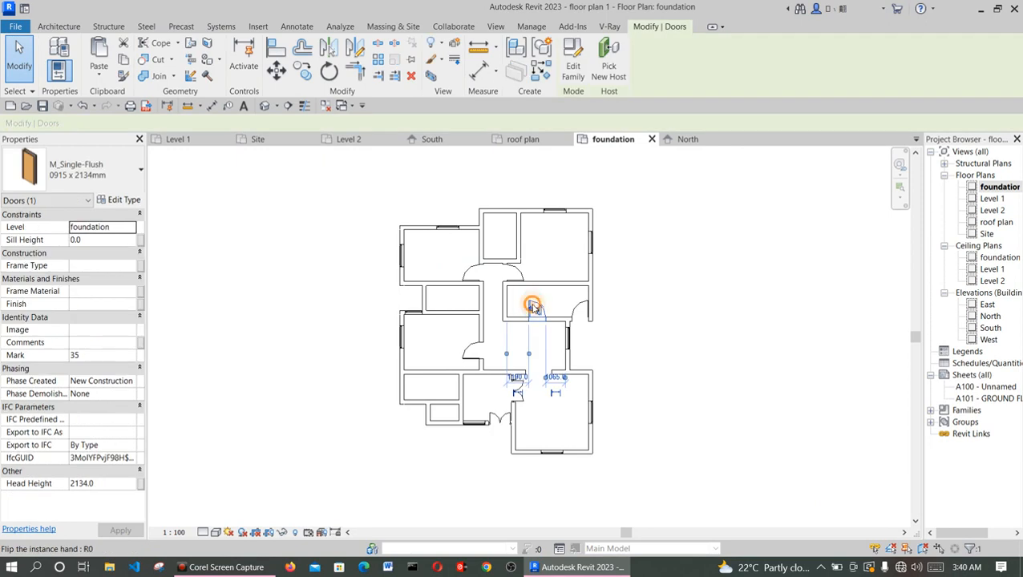
right_click(532, 305)
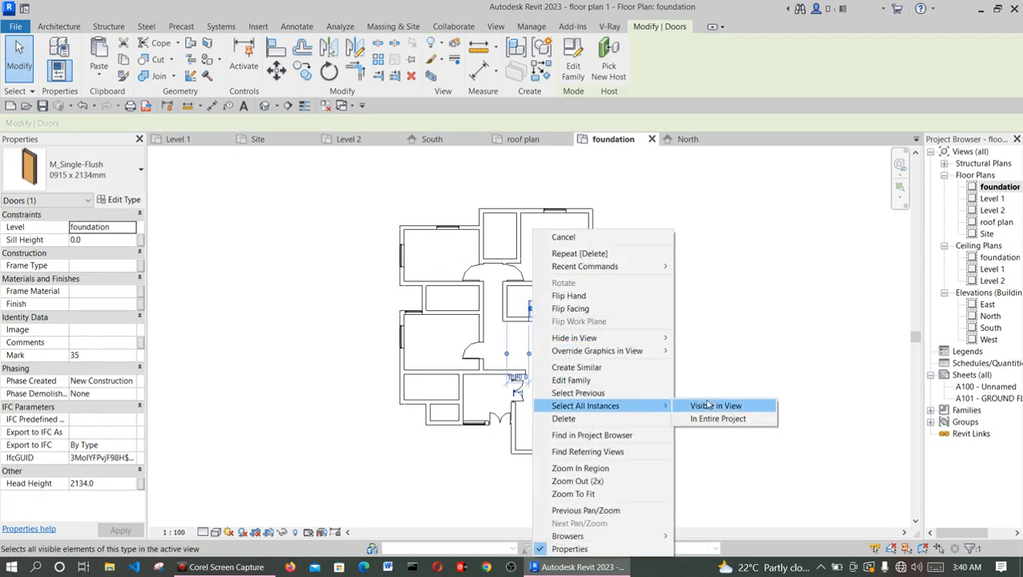
click(715, 405)
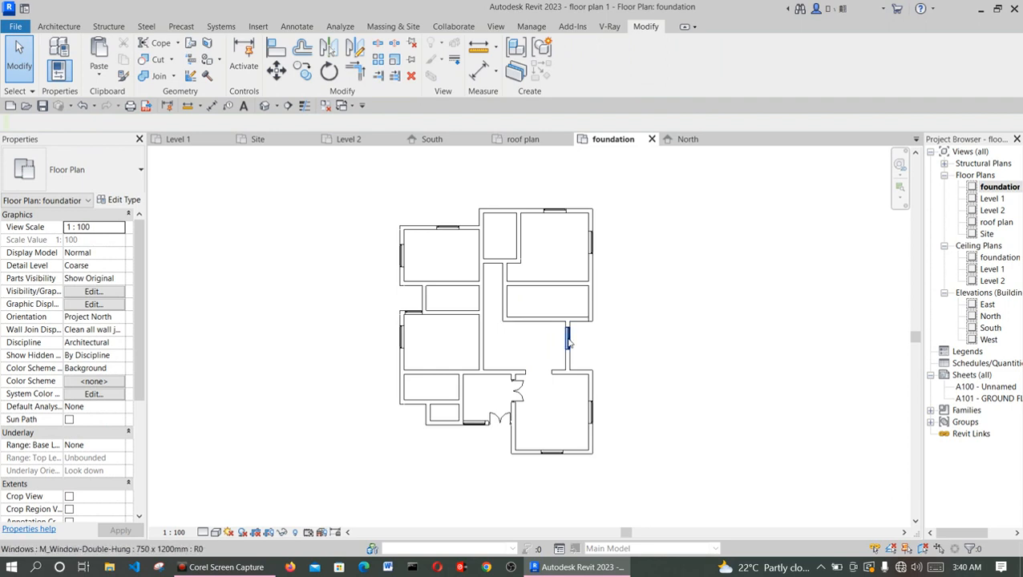
Select all visible instances of both window types in the foundation plan for deletion.
right_click(567, 340)
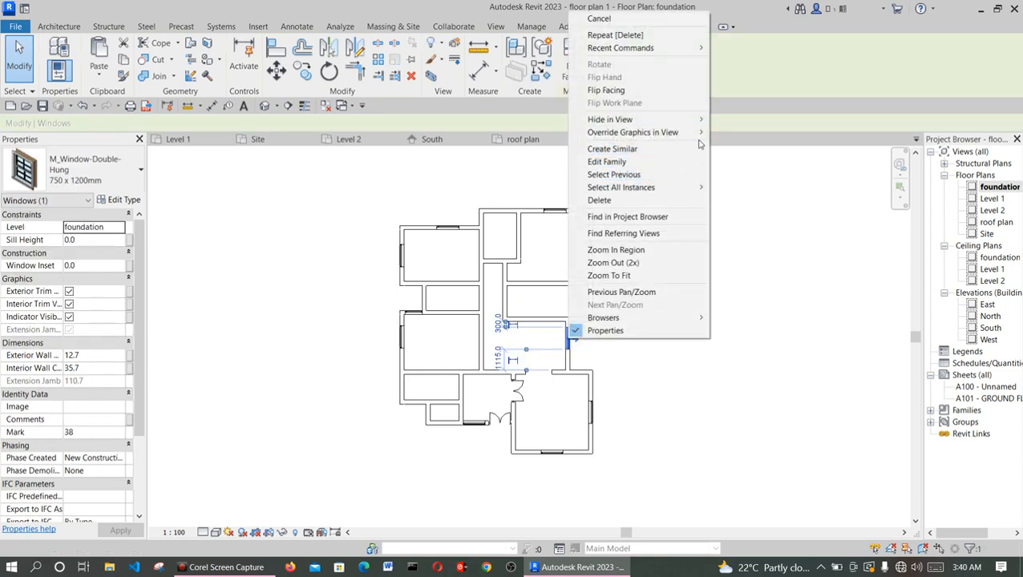
mouse_move(634, 118)
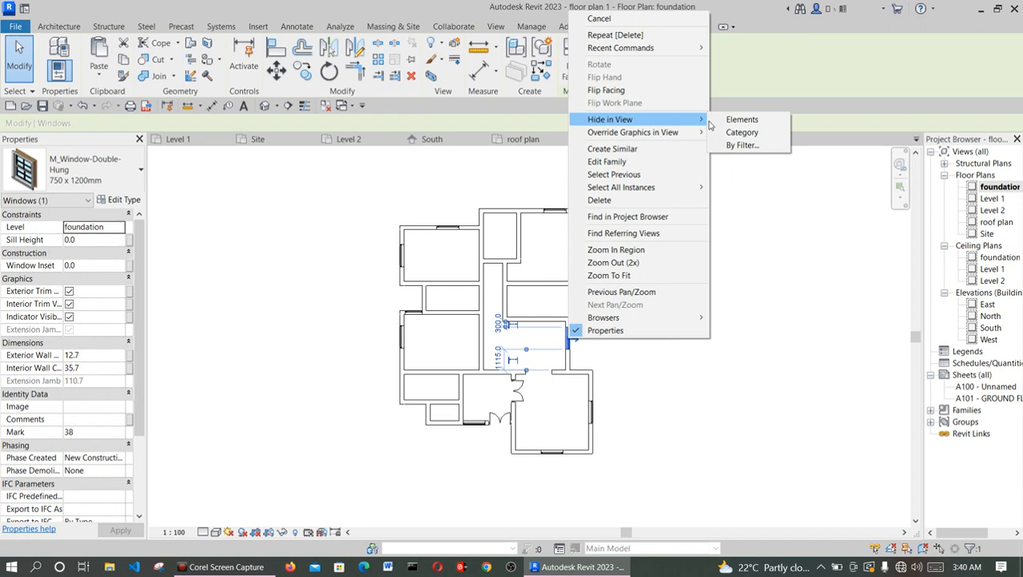
mouse_move(613, 102)
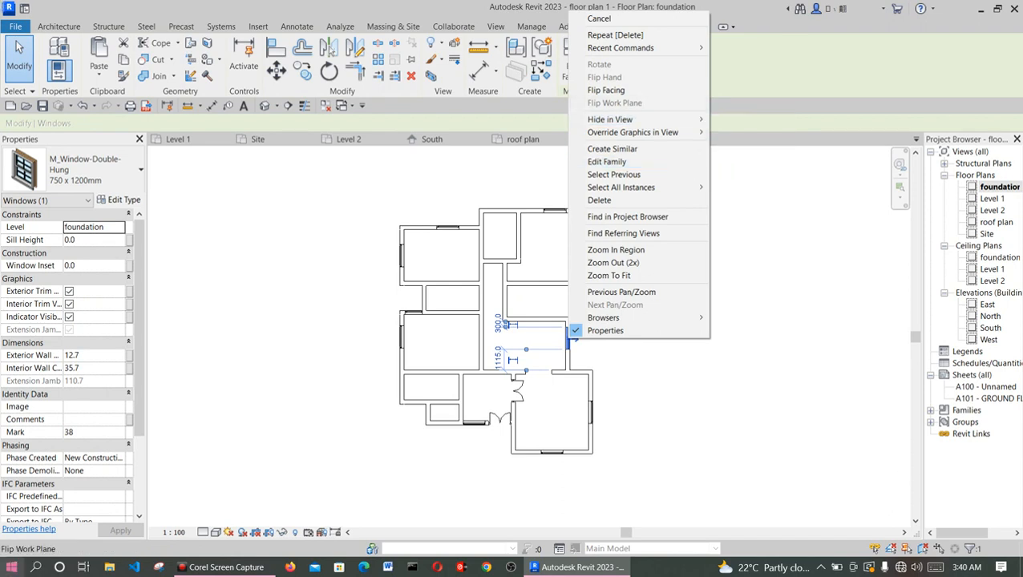
mouse_move(621, 186)
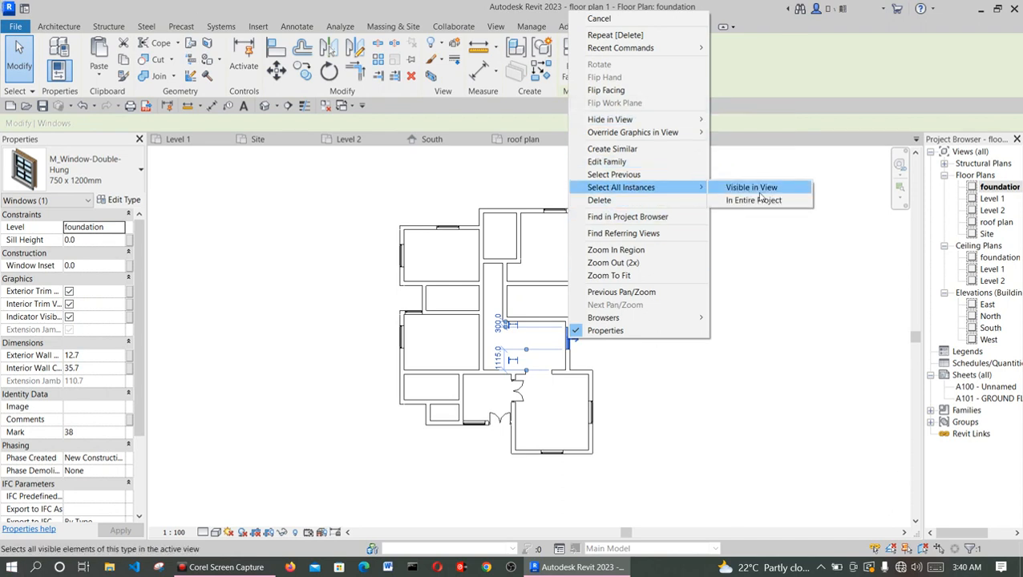
click(753, 200)
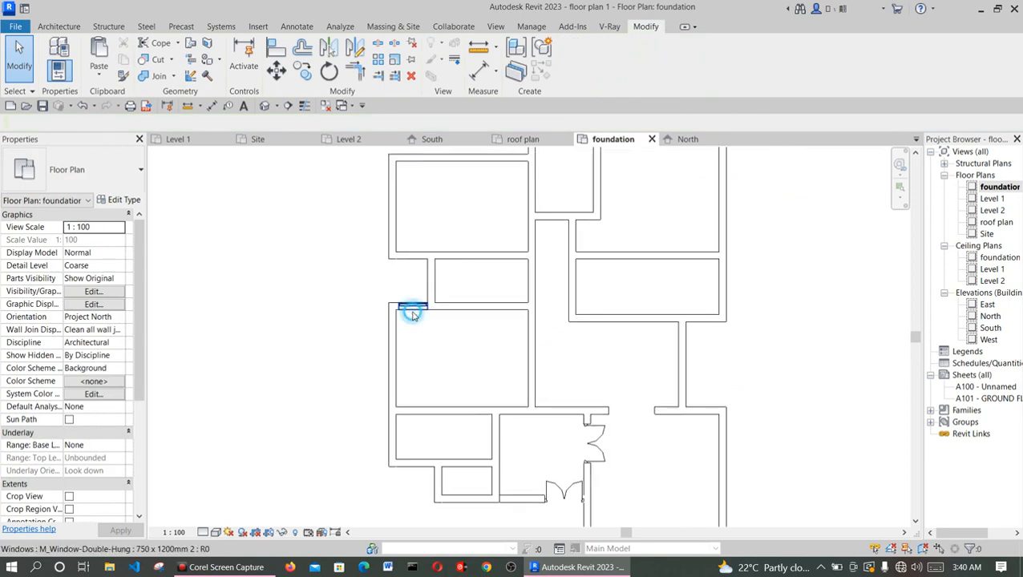
right_click(410, 311)
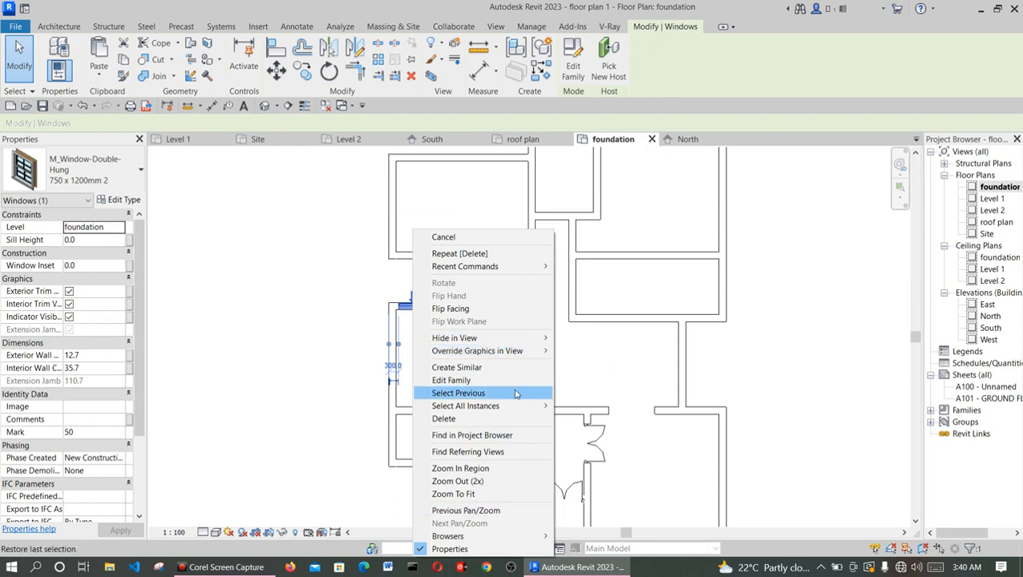
mouse_move(465, 406)
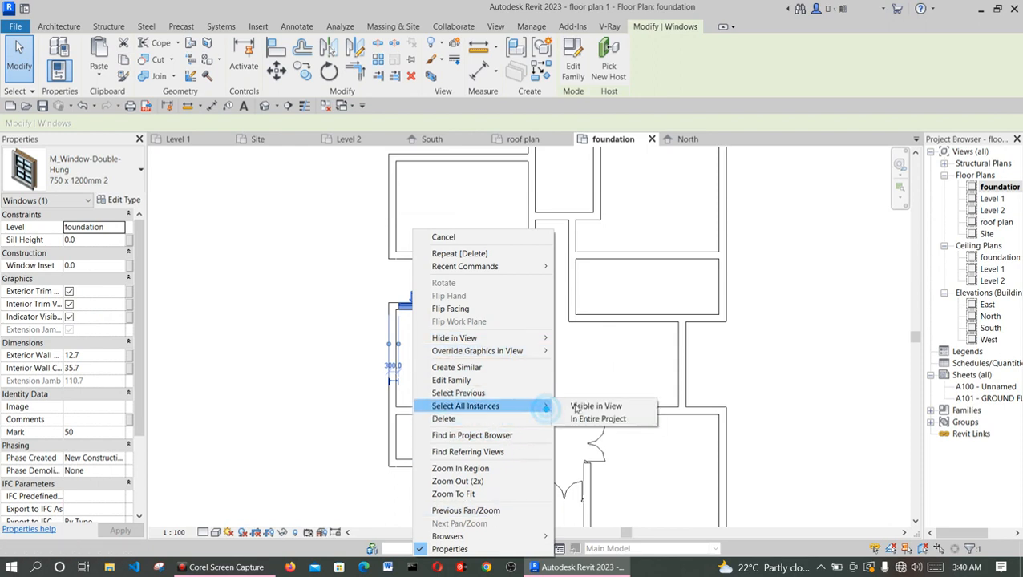
click(594, 405)
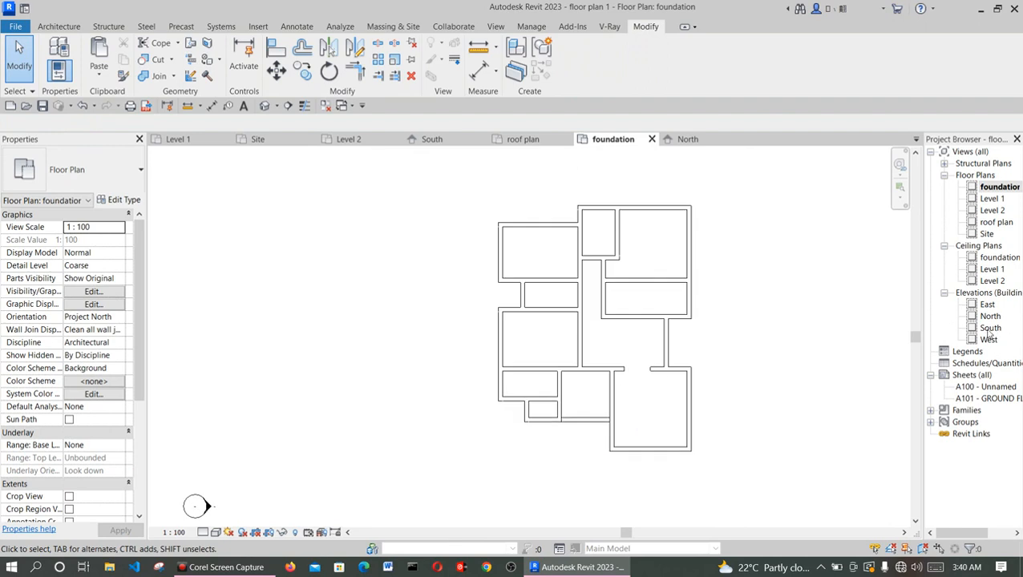
Reopen the South elevation and fit the house in the view.
click(431, 138)
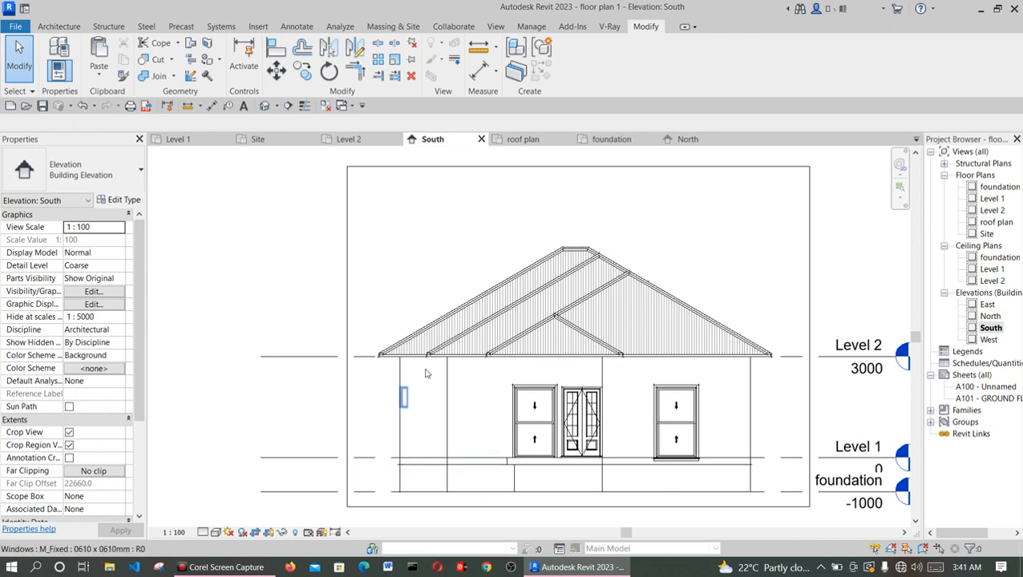
click(858, 344)
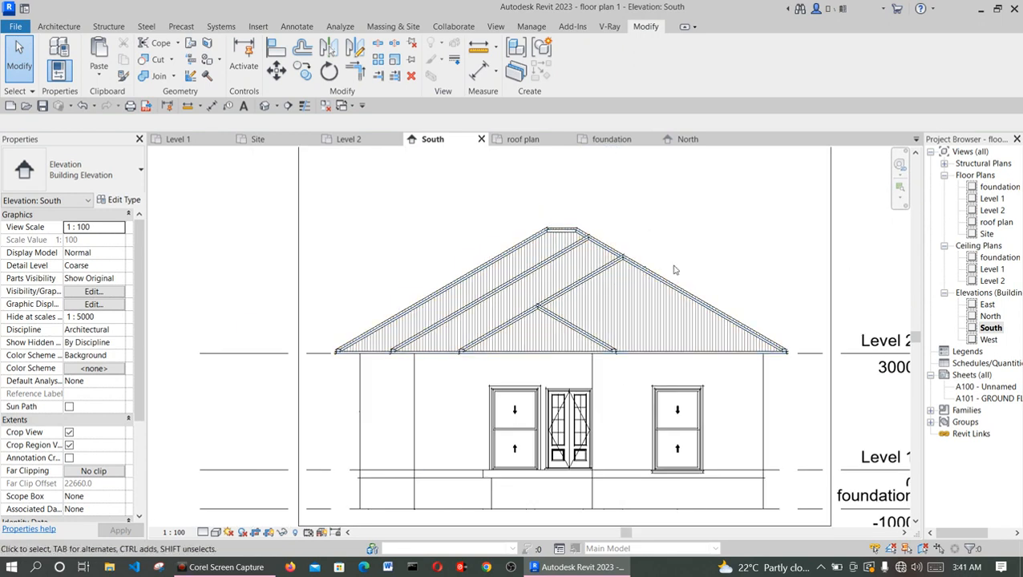
mouse_move(639, 212)
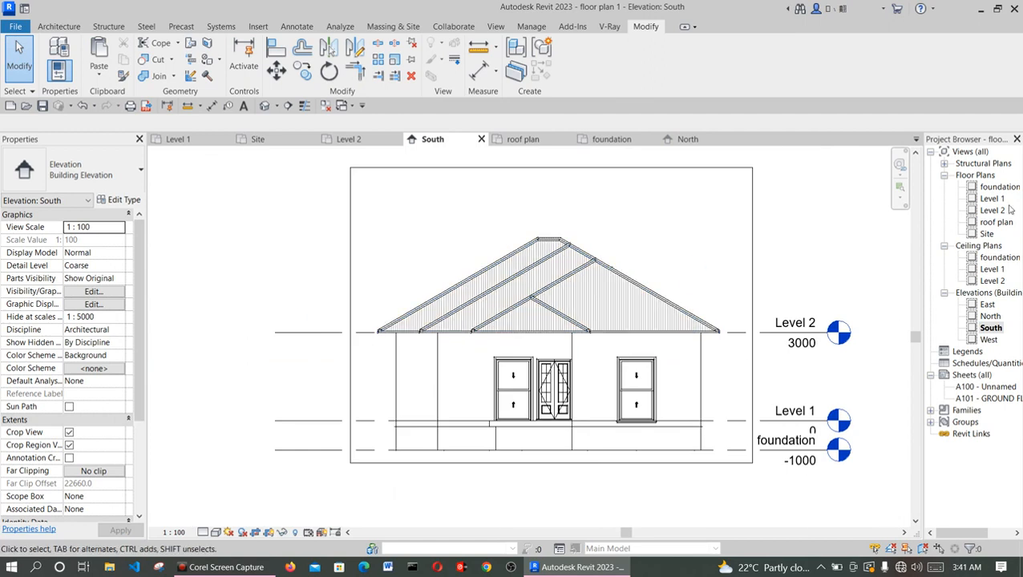
mouse_move(1005, 225)
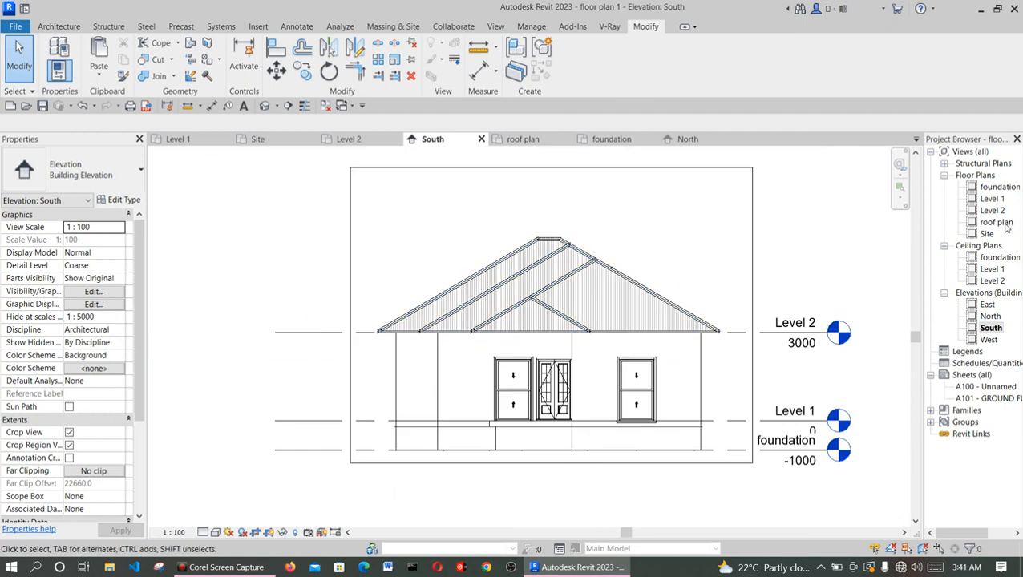
In the roof plan, create an in-place Roofs-category model named 'Roofs facia'.
double_click(991, 222)
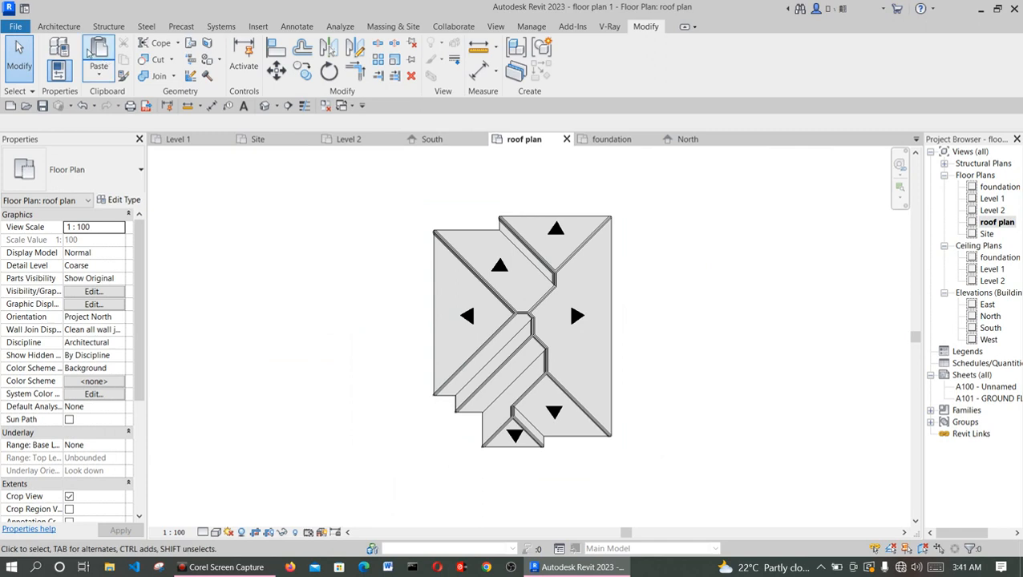
click(73, 26)
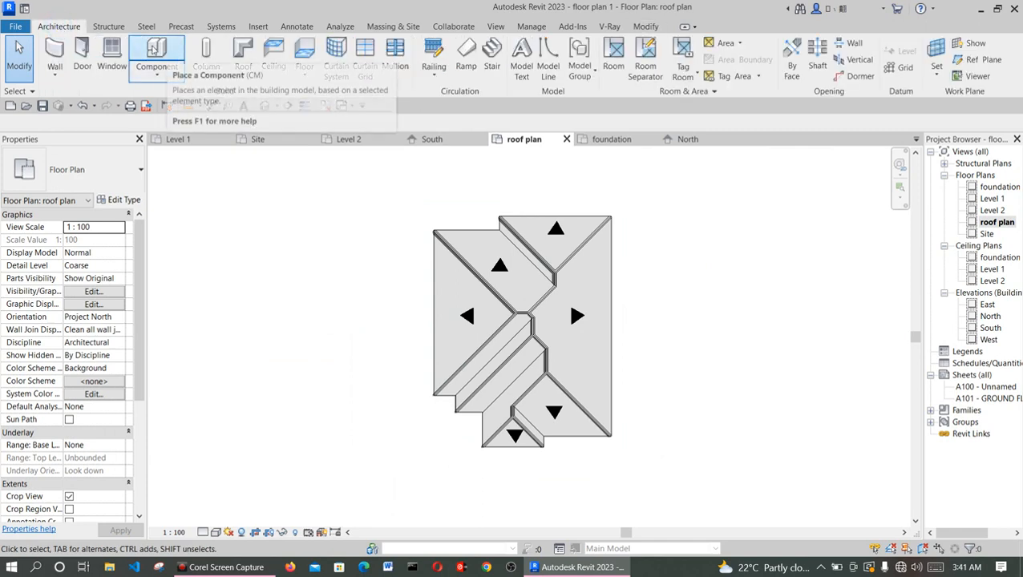
click(158, 48)
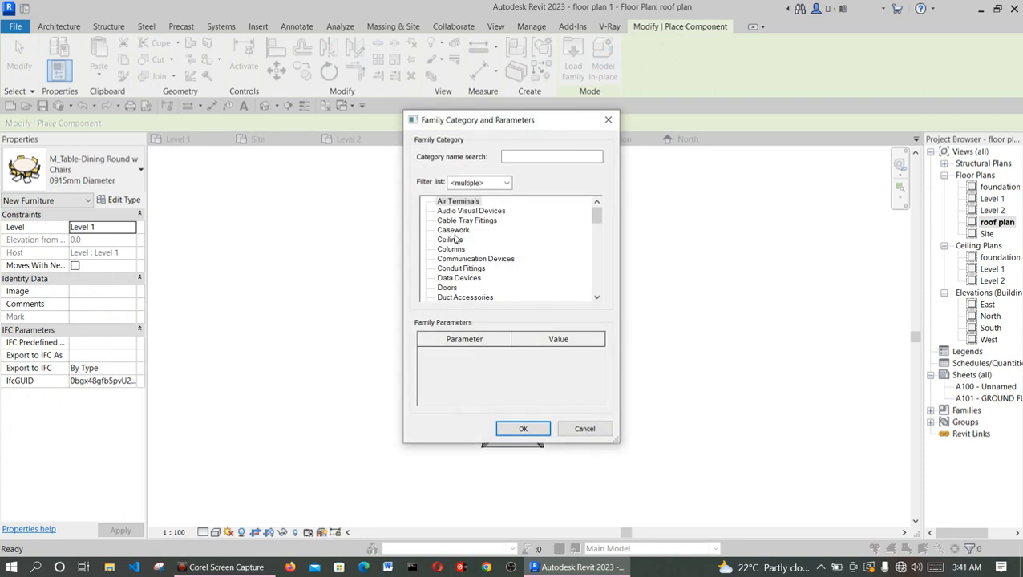
mouse_move(458, 231)
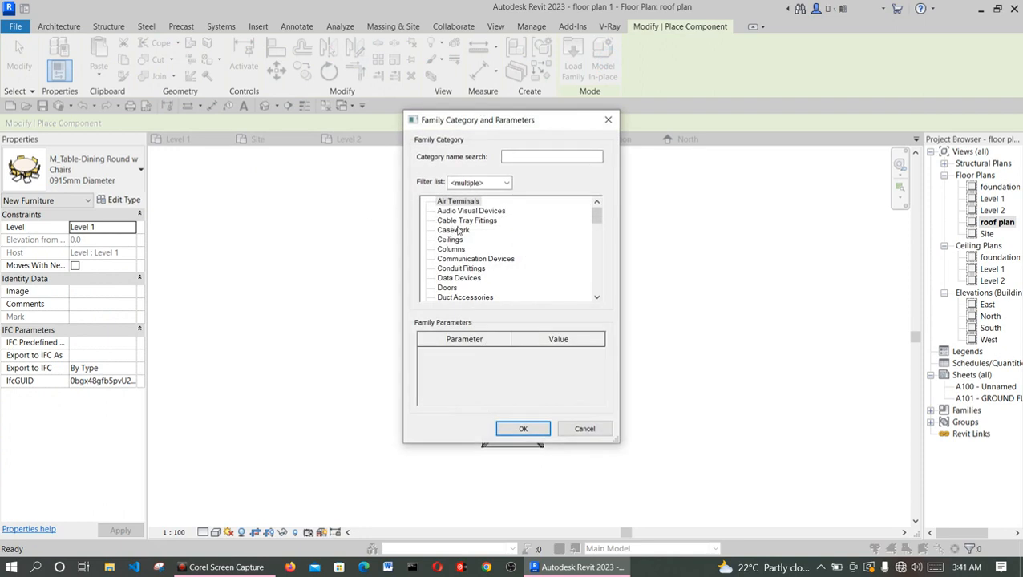
scroll(down, 3)
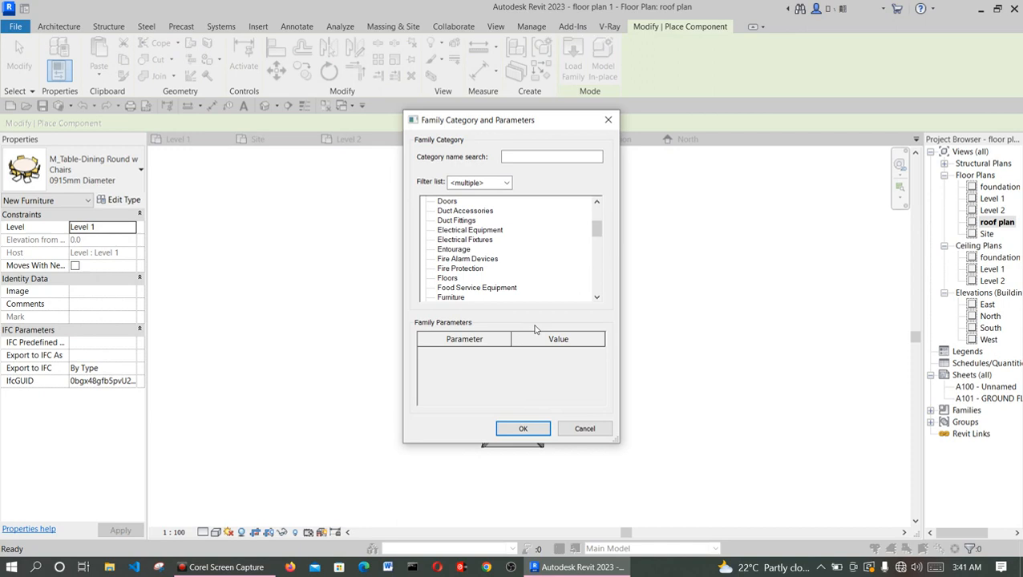
scroll(down, 3)
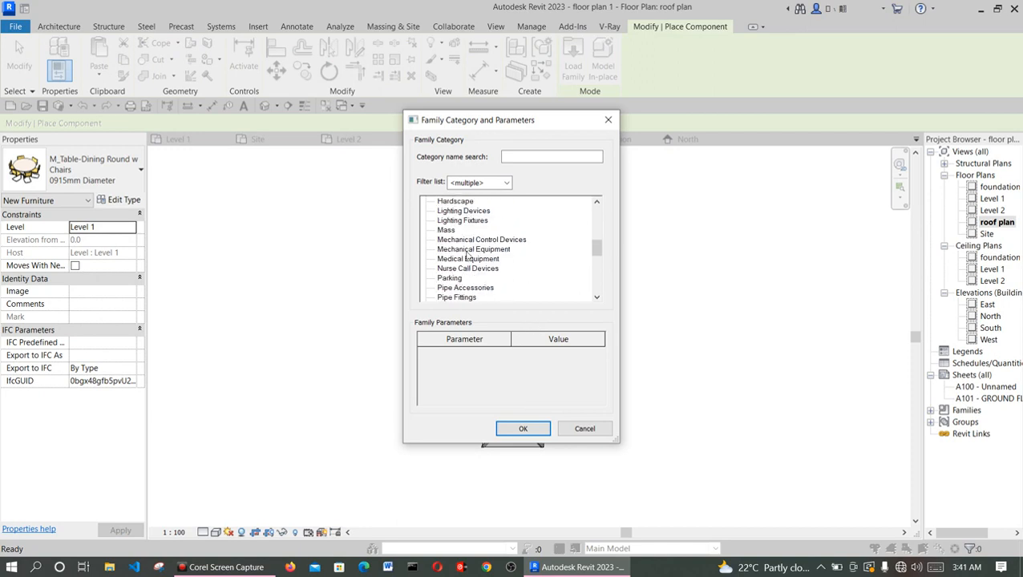
scroll(down, 3)
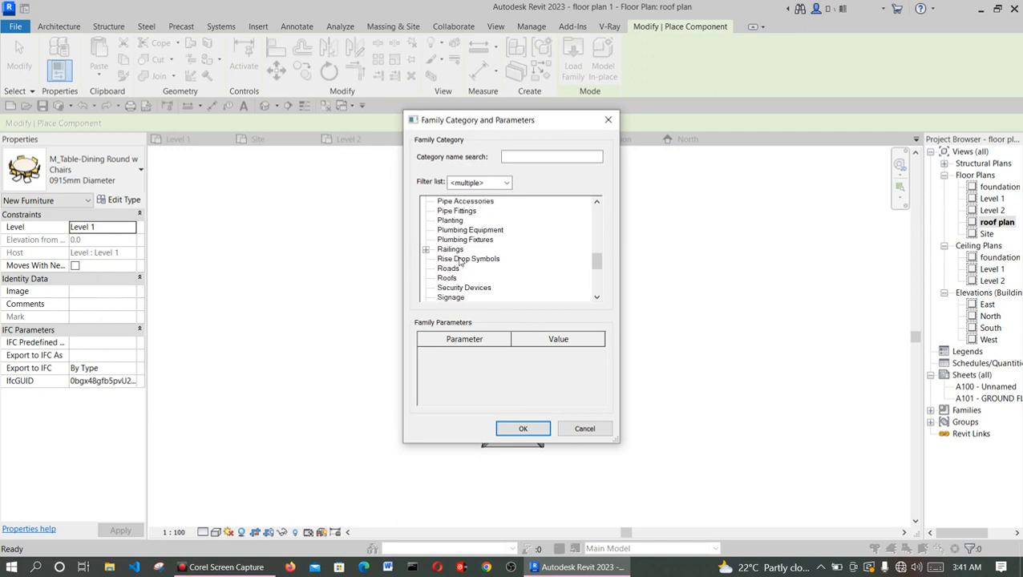
click(446, 278)
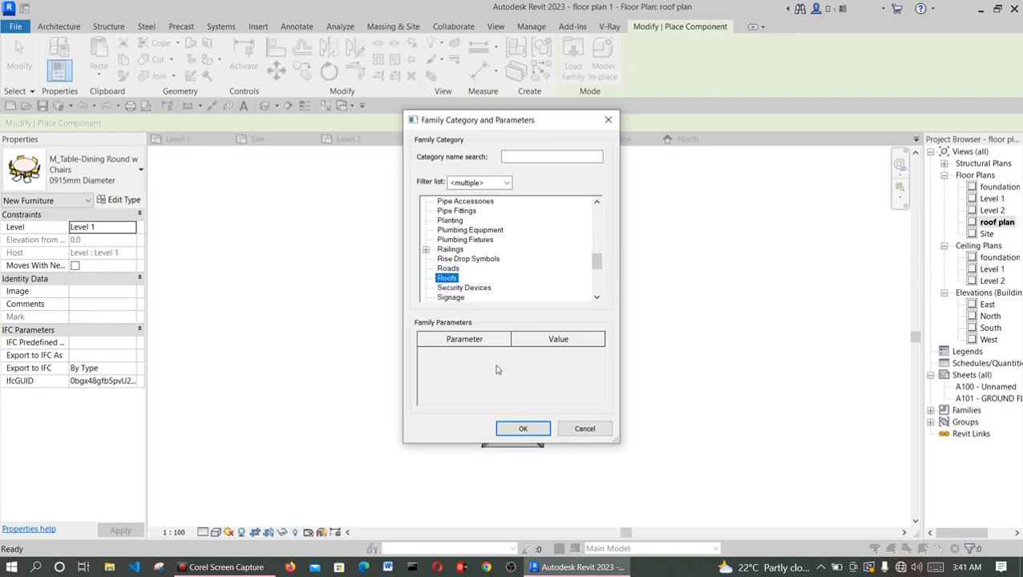
click(522, 428)
text(Roofs facia)
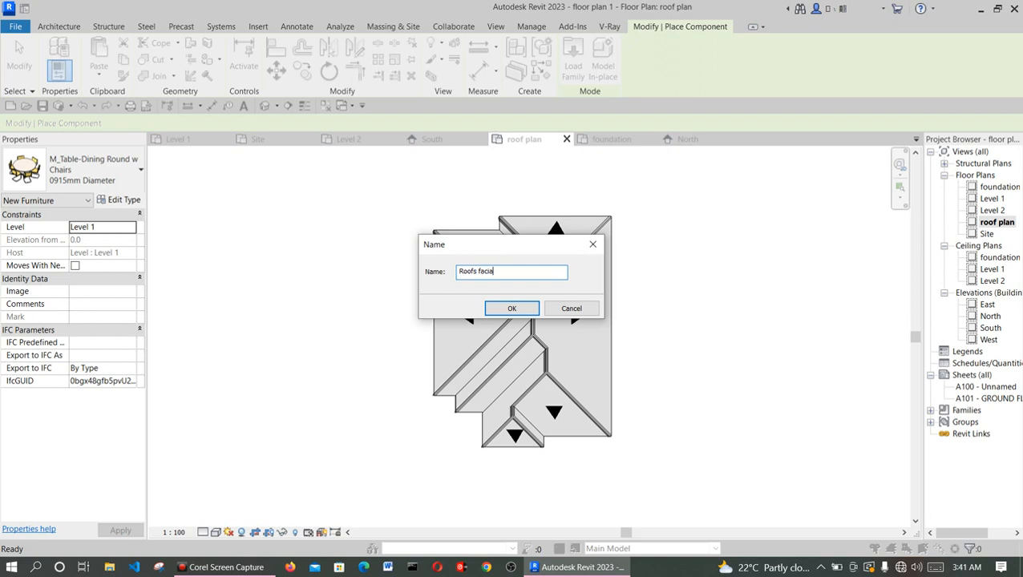
click(511, 307)
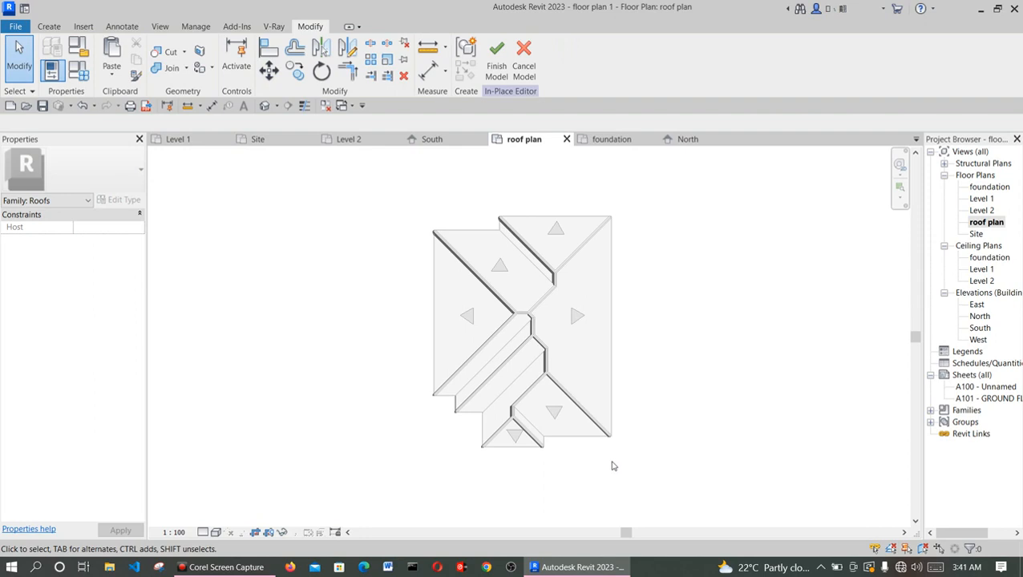
Start a Sweep and begin sketching its path along the roof's outer edge.
click(49, 26)
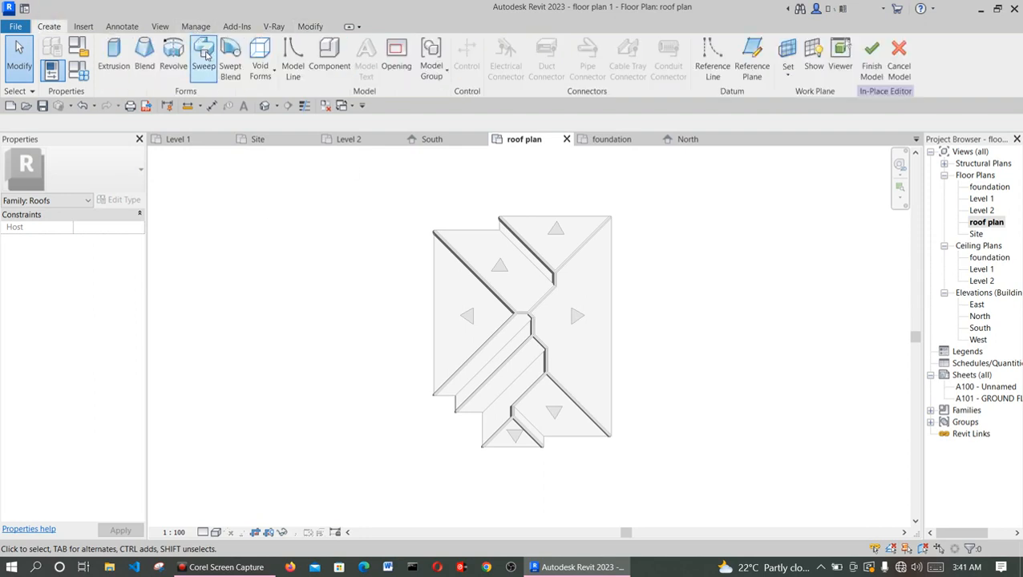
click(203, 50)
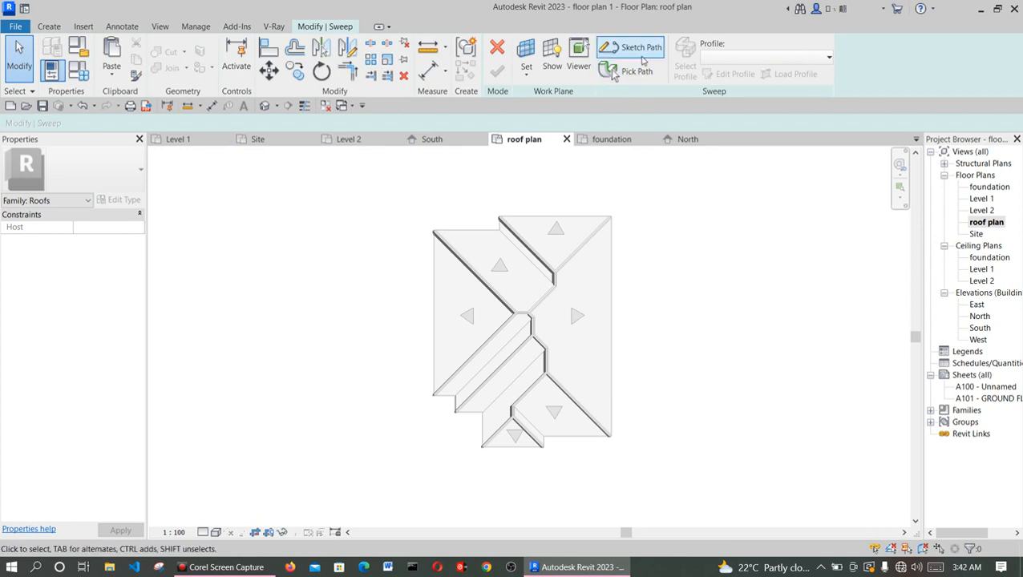
mouse_move(633, 52)
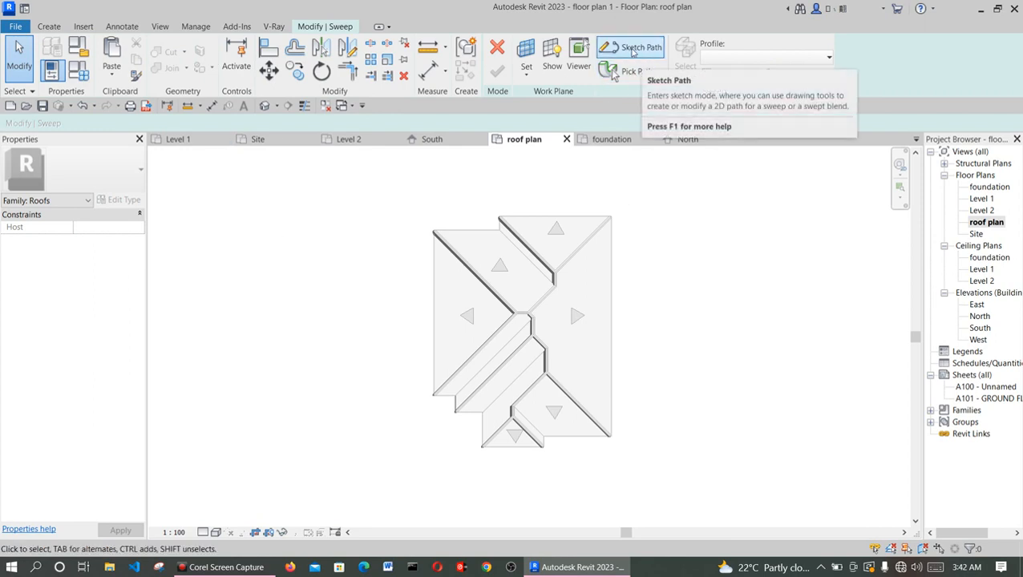
click(634, 45)
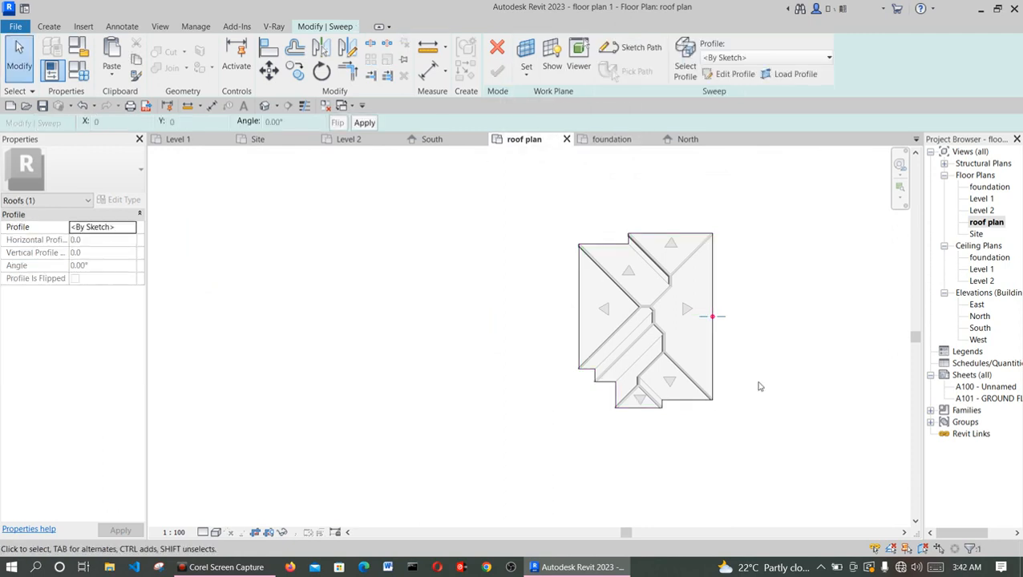
mouse_move(732, 74)
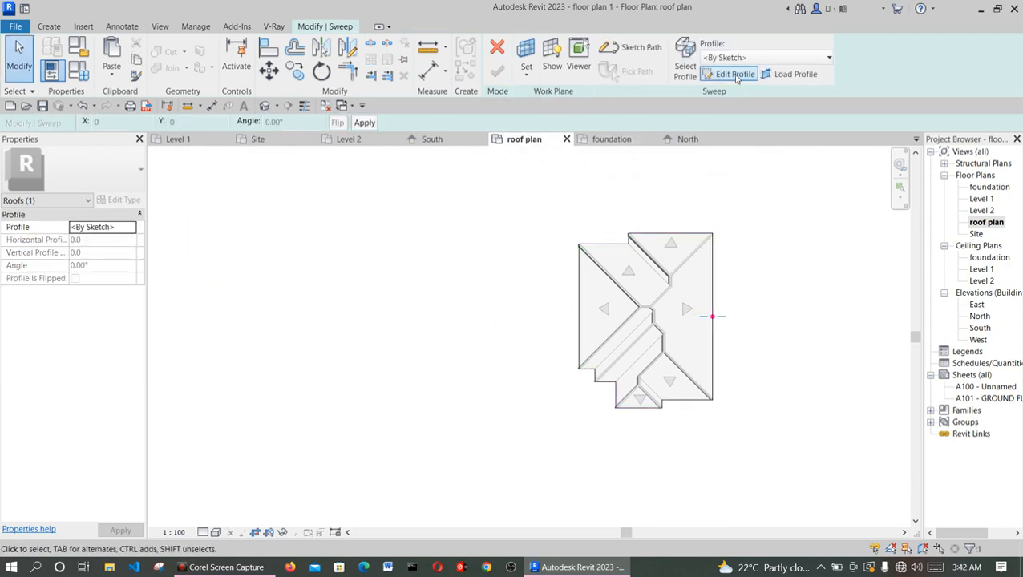
Sketch the fascia cross-section profile in South elevation and finish the in-place model.
click(733, 74)
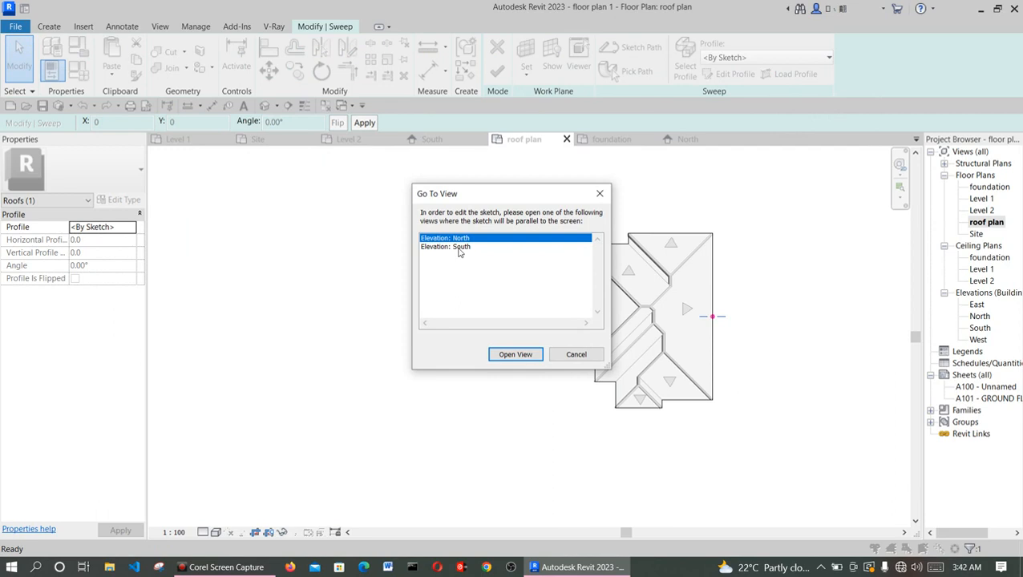
mouse_move(458, 251)
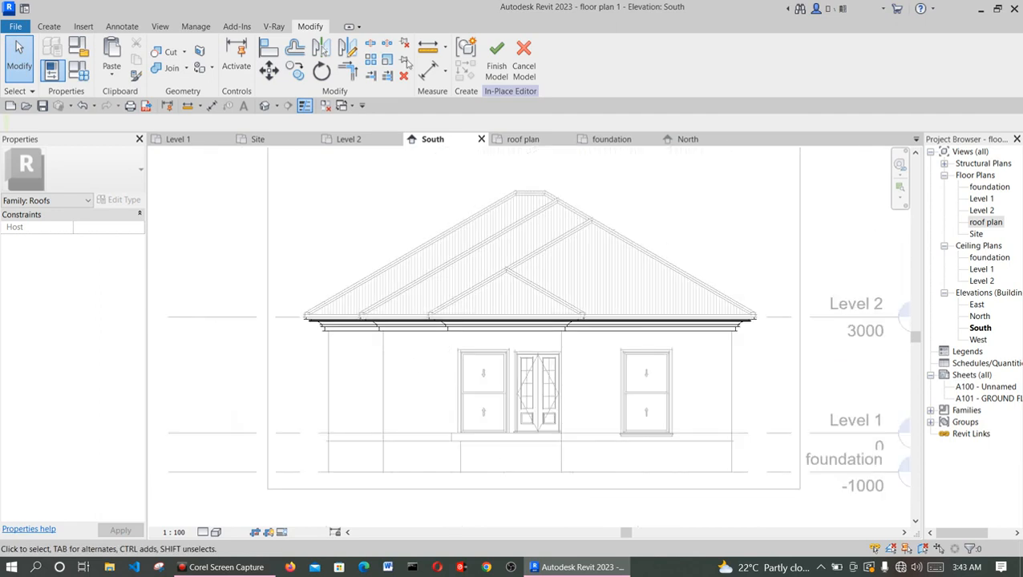
click(501, 49)
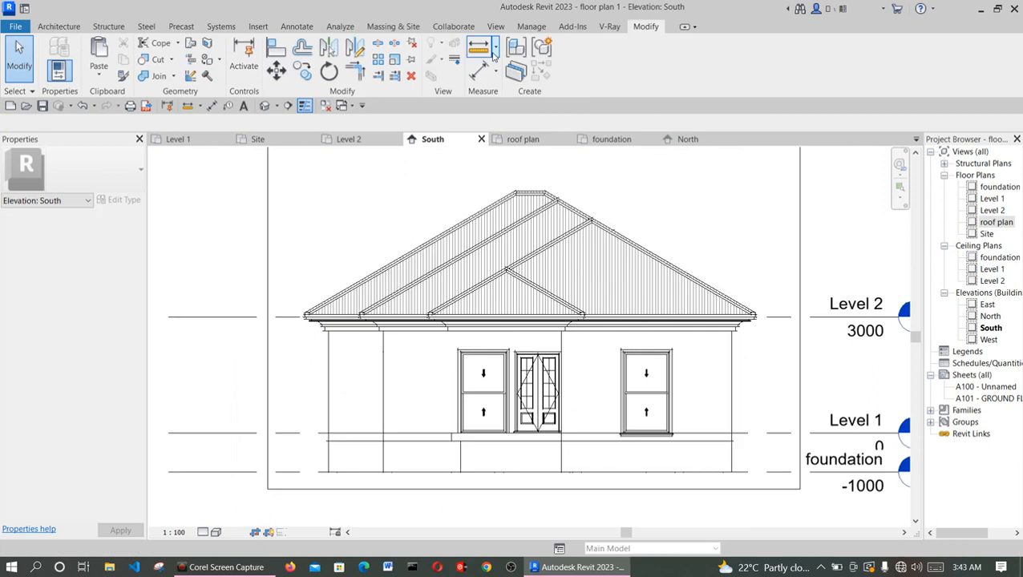